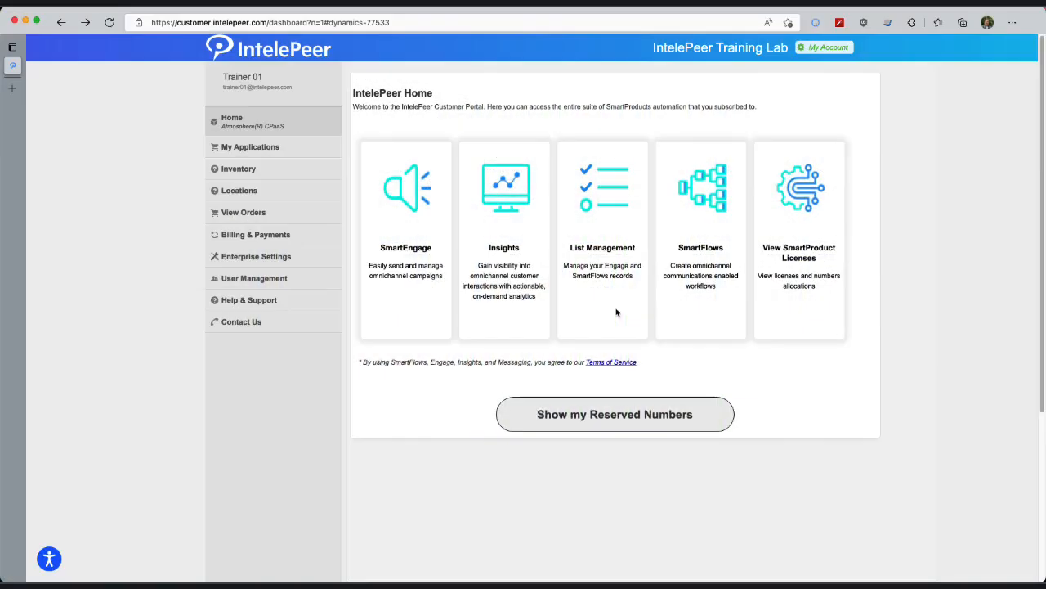
{"action": "mouse_move", "coordinate": [503, 274]}
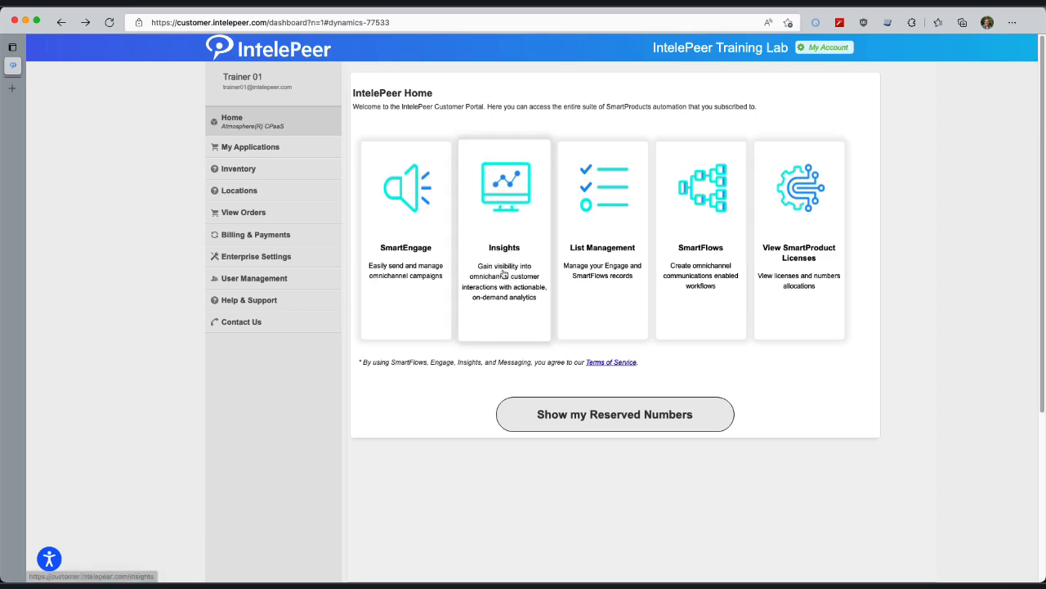
- Open the Insights analytics dashboards from the portal home page
{"action": "left_click", "coordinate": [504, 237]}
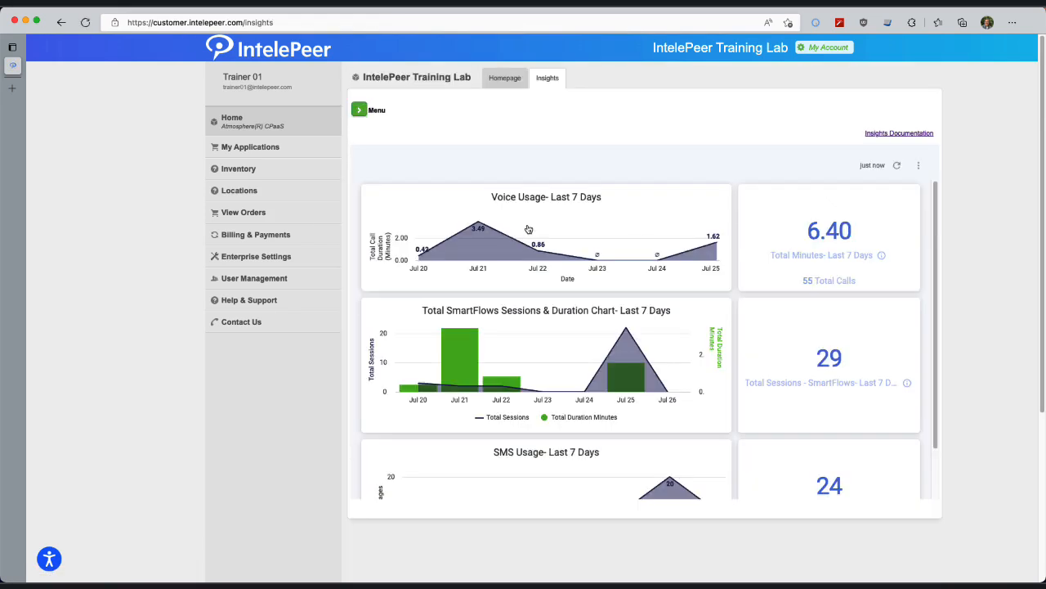
{"action": "mouse_move", "coordinate": [644, 423]}
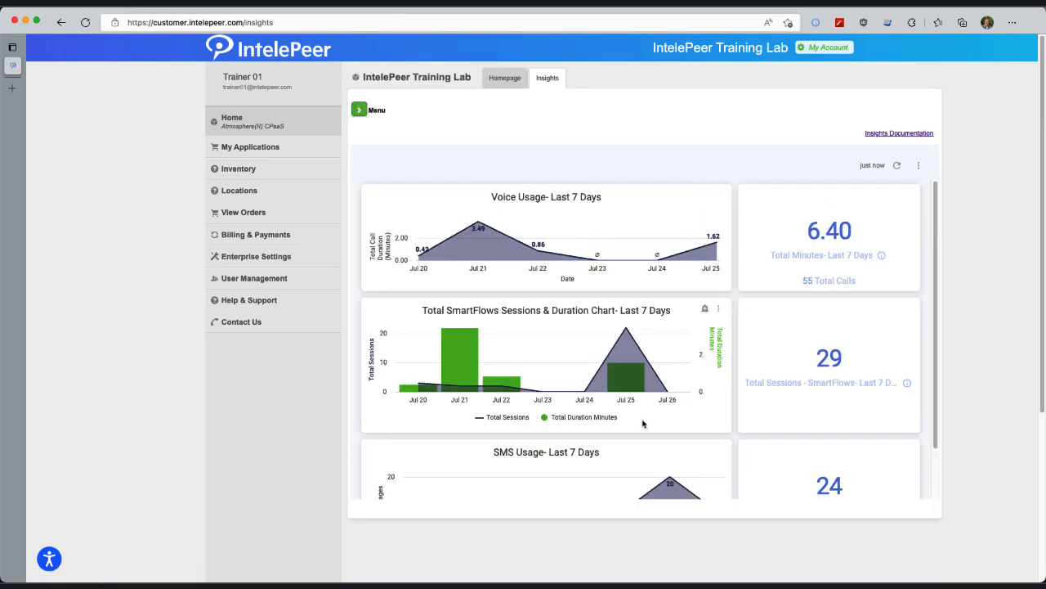
{"action": "mouse_move", "coordinate": [629, 462]}
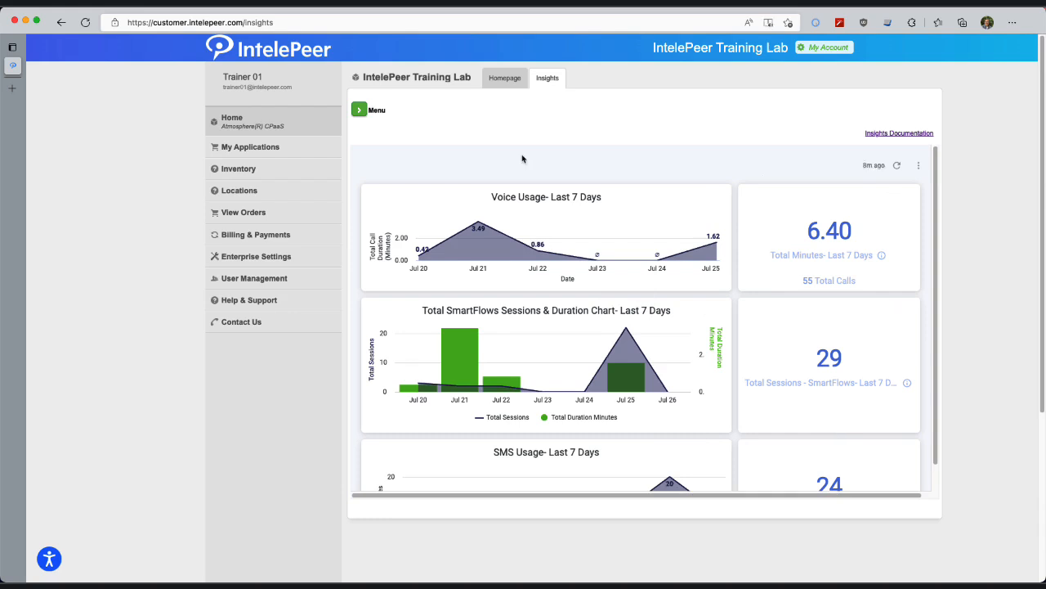
{"action": "mouse_move", "coordinate": [549, 157]}
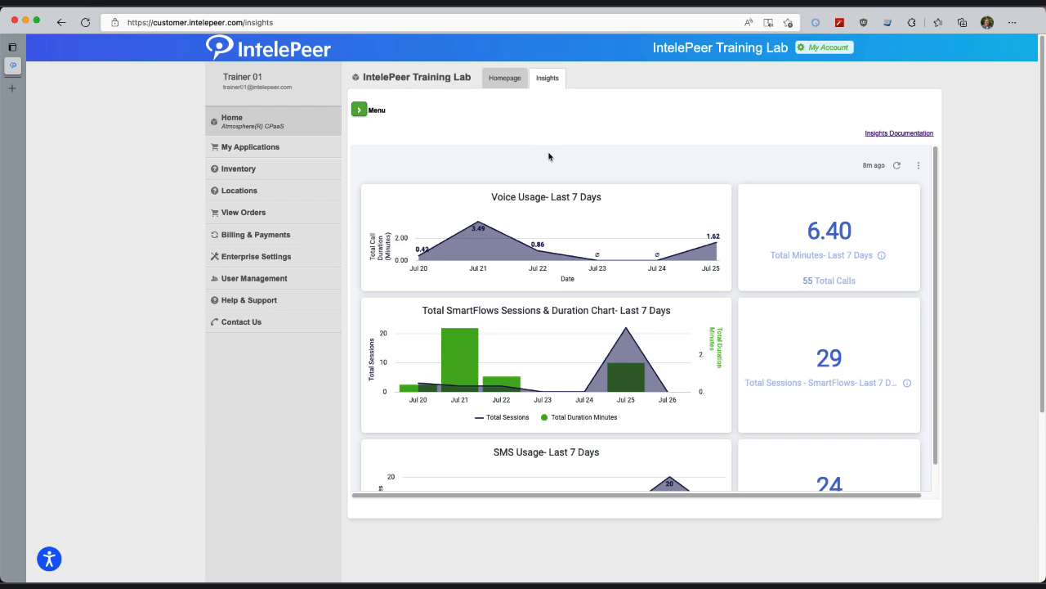
{"action": "mouse_move", "coordinate": [412, 141]}
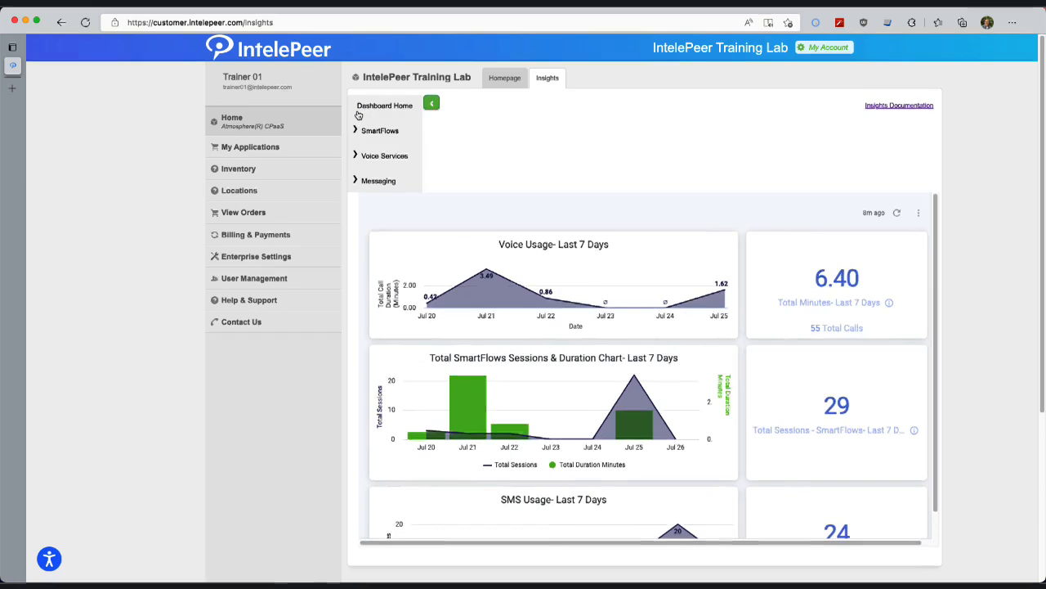
- Open the SmartFlows dashboard from the SmartFlows group in the Insights menu
{"action": "left_click", "coordinate": [379, 131]}
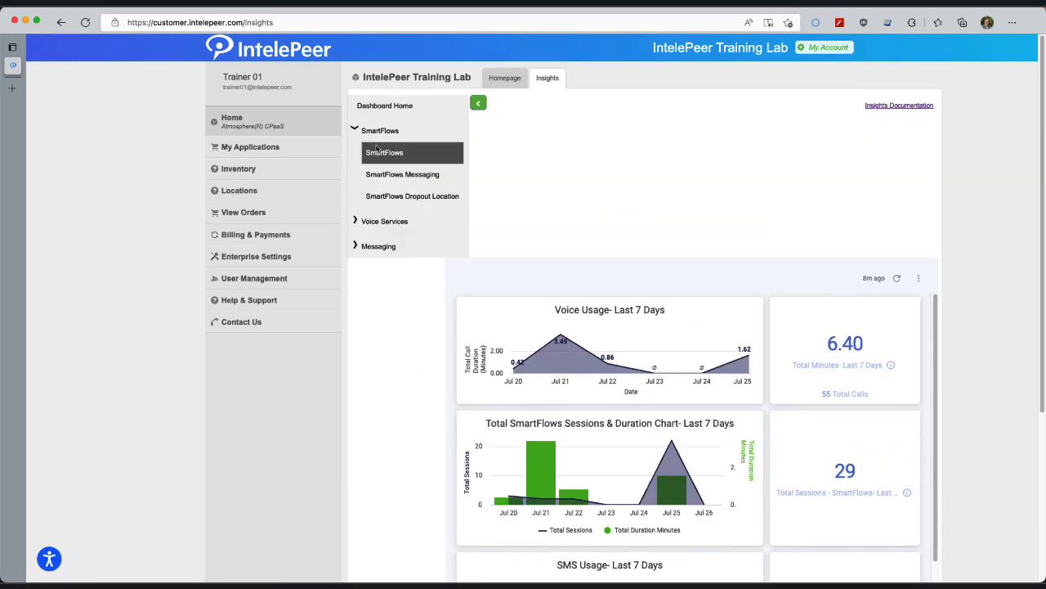
{"action": "left_click", "coordinate": [385, 153]}
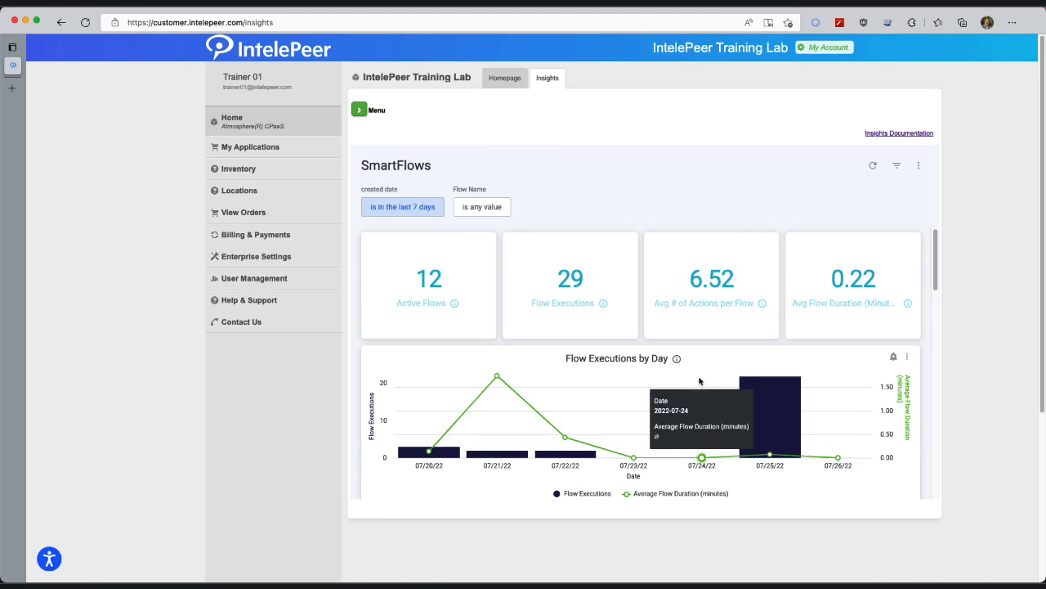
{"action": "mouse_move", "coordinate": [769, 361]}
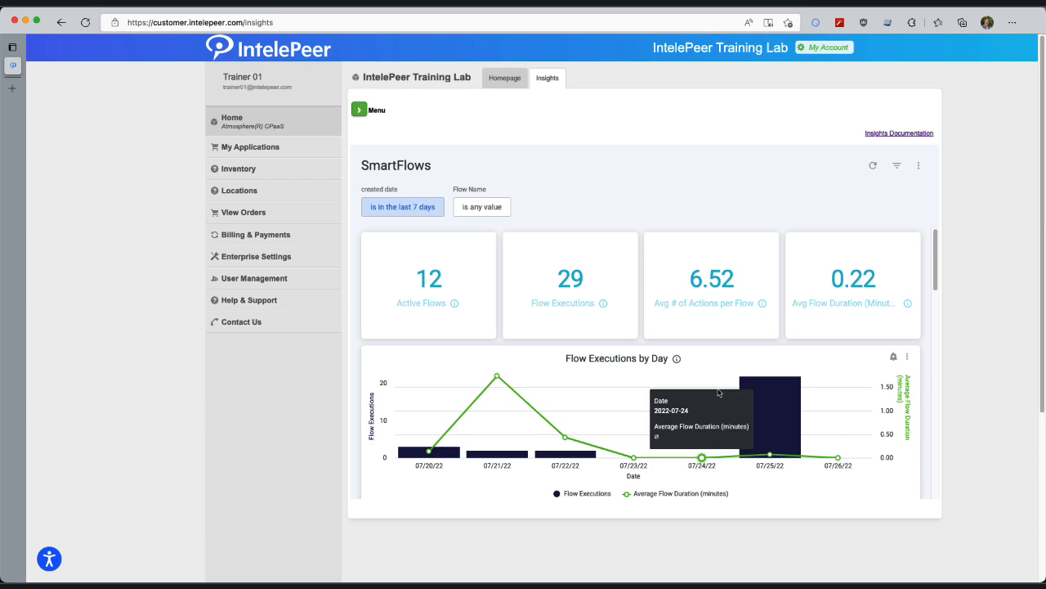
{"action": "mouse_move", "coordinate": [619, 338]}
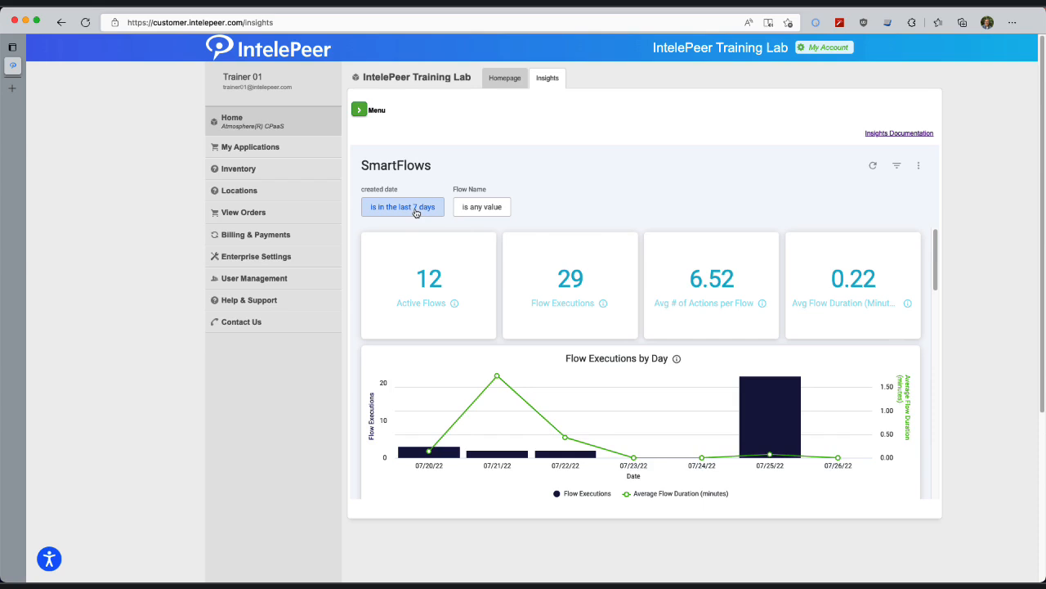
- Set the created date filter to the last 30 days and update the dashboard
{"action": "left_click", "coordinate": [402, 206]}
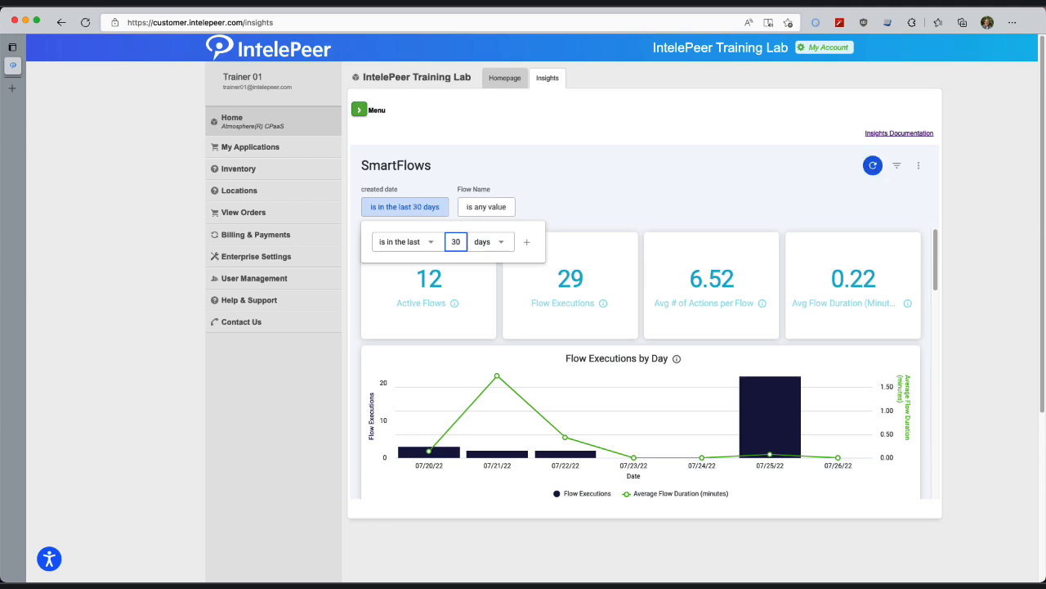
{"action": "mouse_move", "coordinate": [831, 199]}
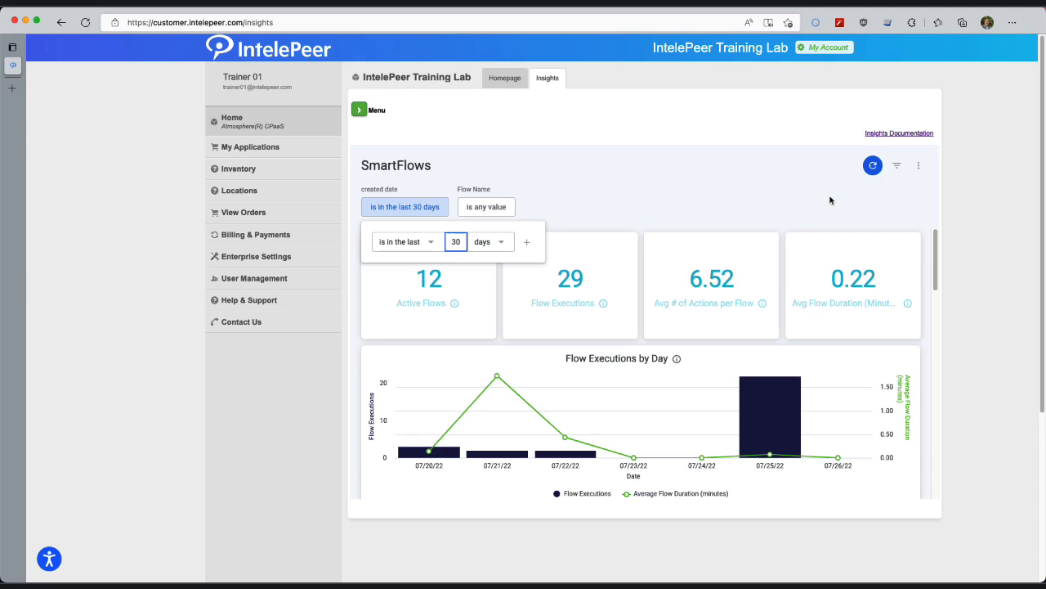
{"action": "mouse_move", "coordinate": [873, 165]}
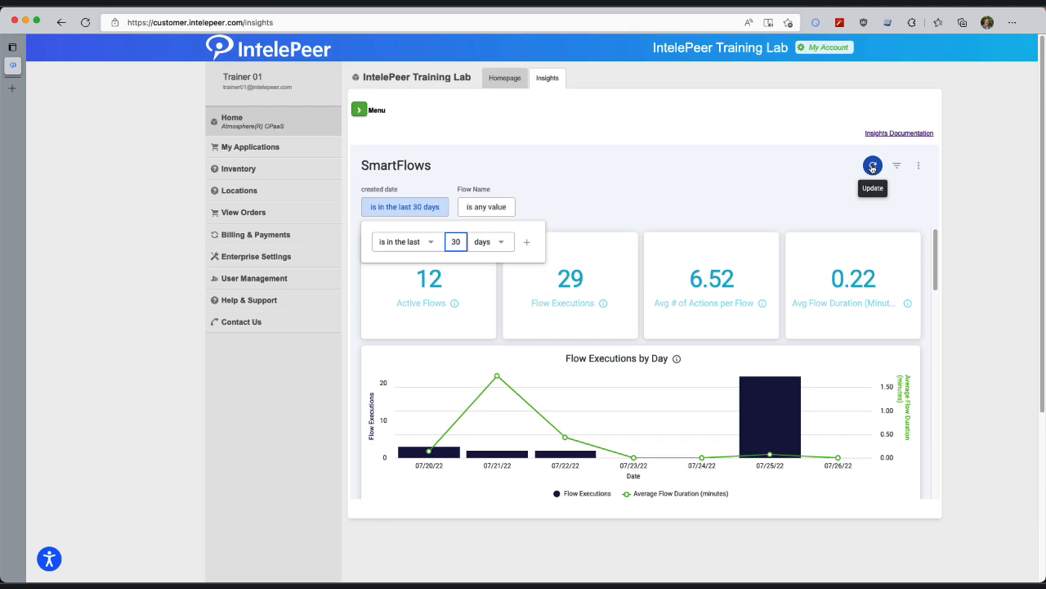
{"action": "left_click", "coordinate": [873, 165]}
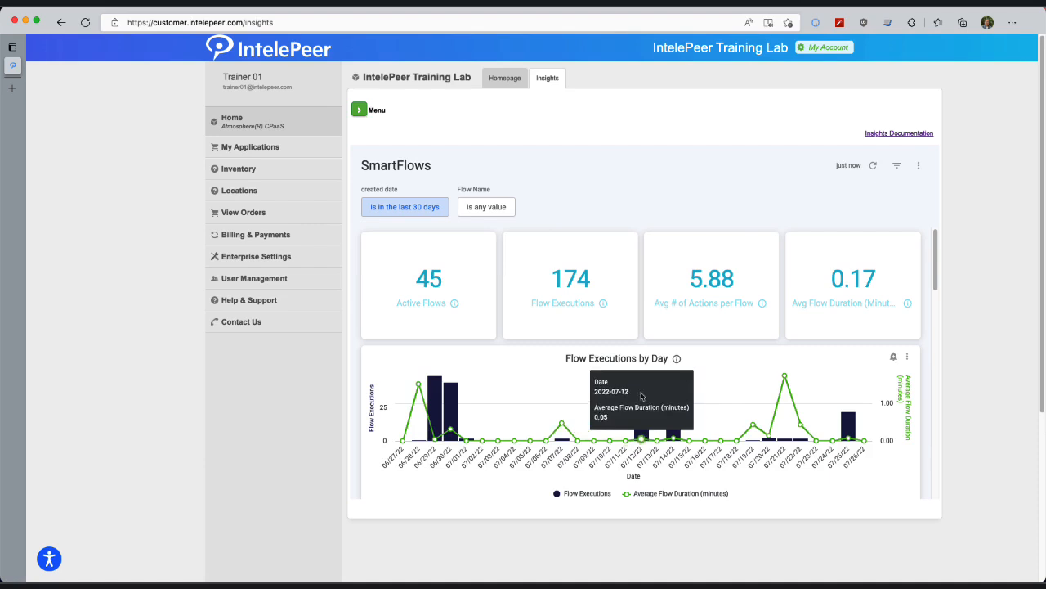
{"action": "mouse_move", "coordinate": [837, 439]}
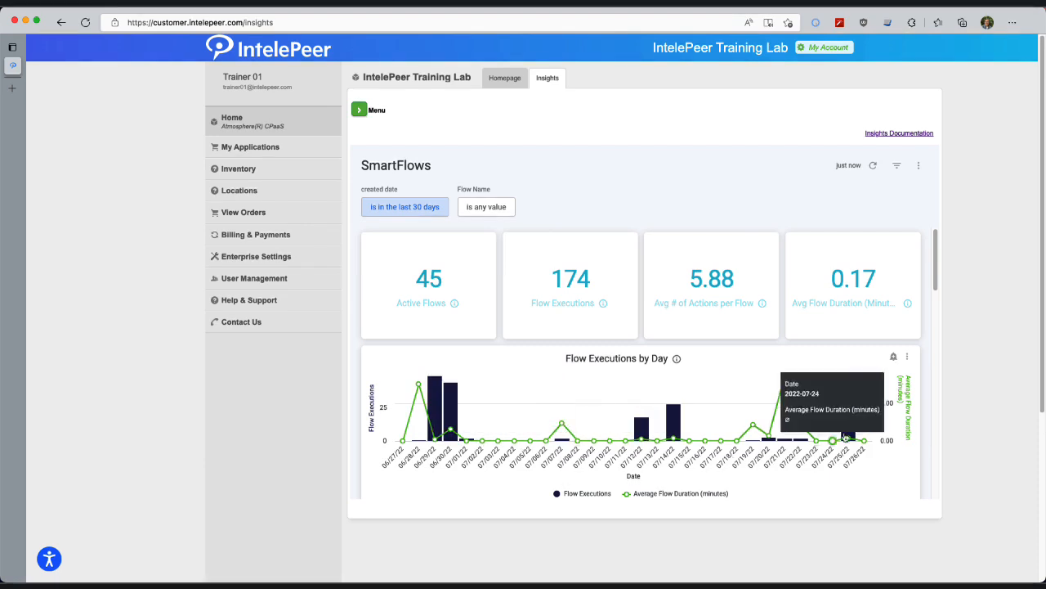
{"action": "mouse_move", "coordinate": [514, 442]}
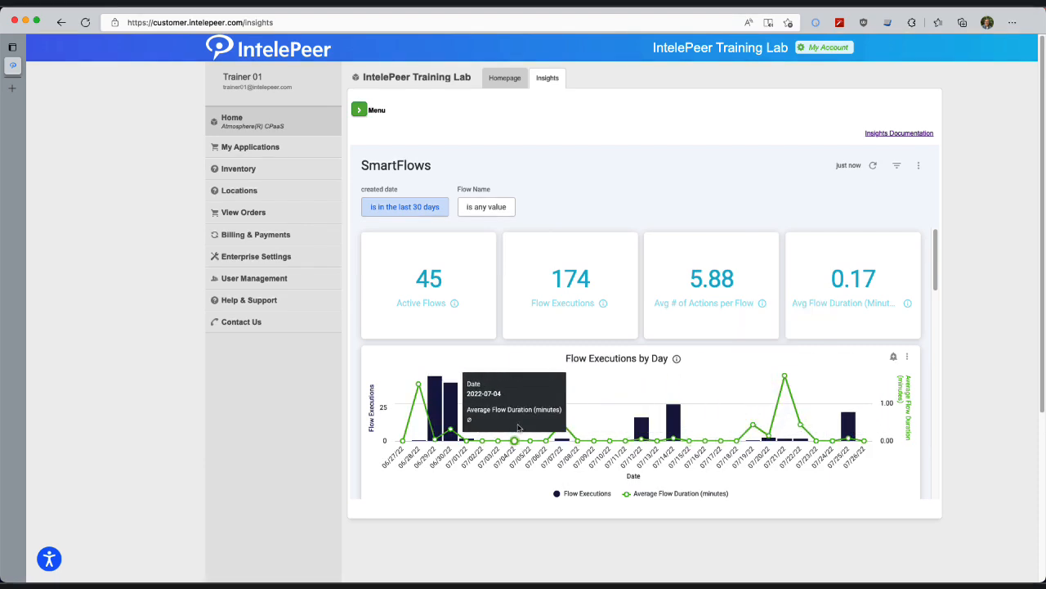
{"action": "mouse_move", "coordinate": [532, 442]}
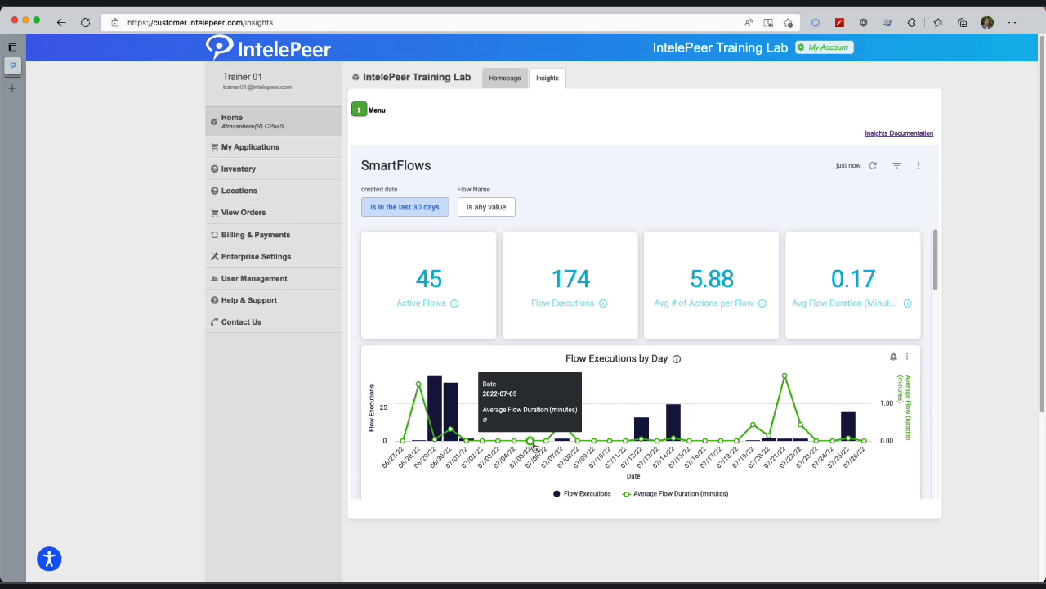
{"action": "mouse_move", "coordinate": [559, 317]}
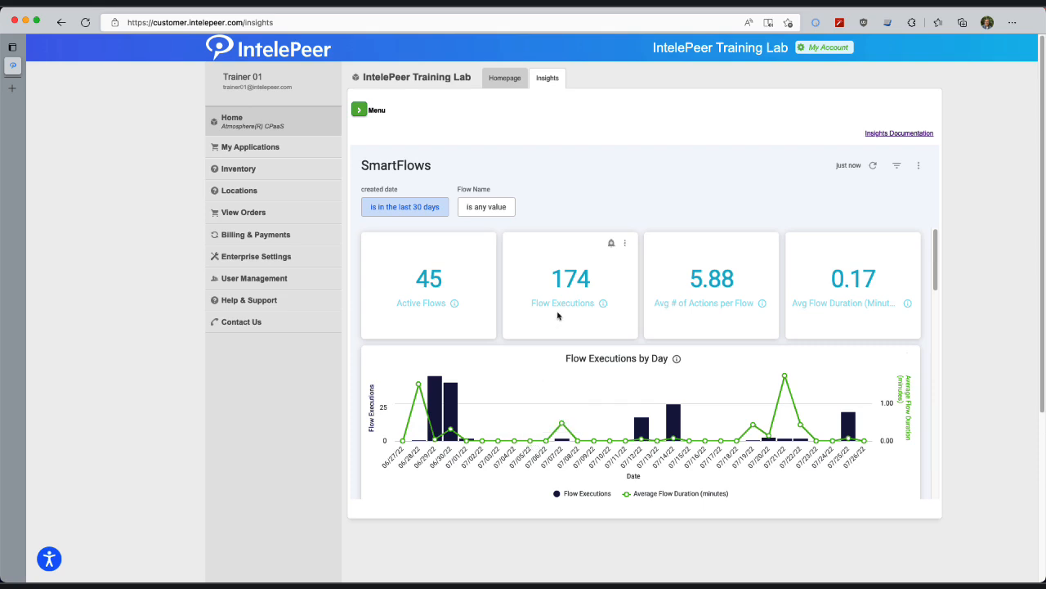
{"action": "mouse_move", "coordinate": [573, 278]}
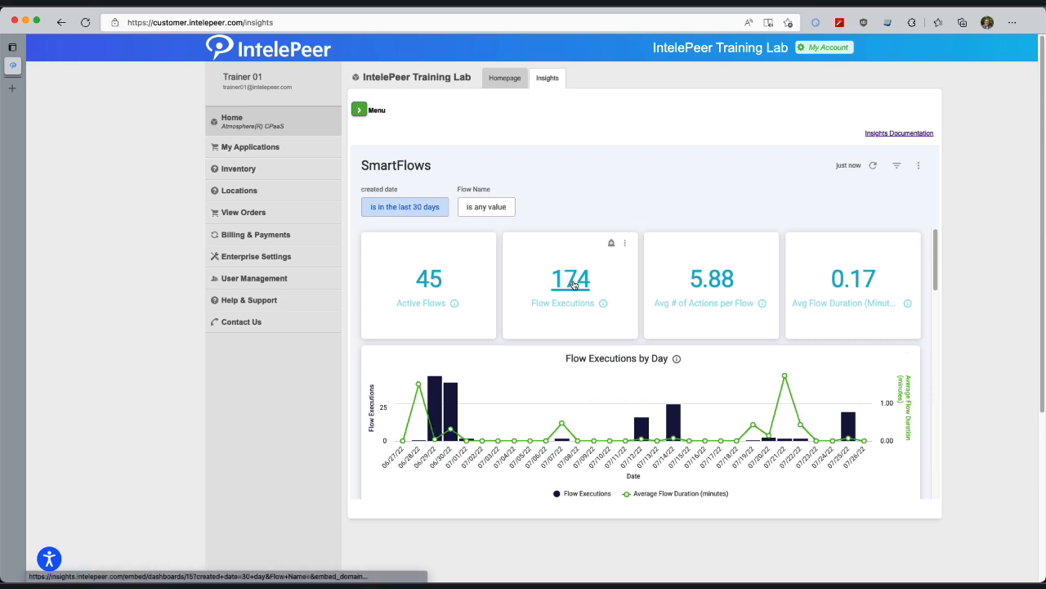
{"action": "mouse_move", "coordinate": [573, 281]}
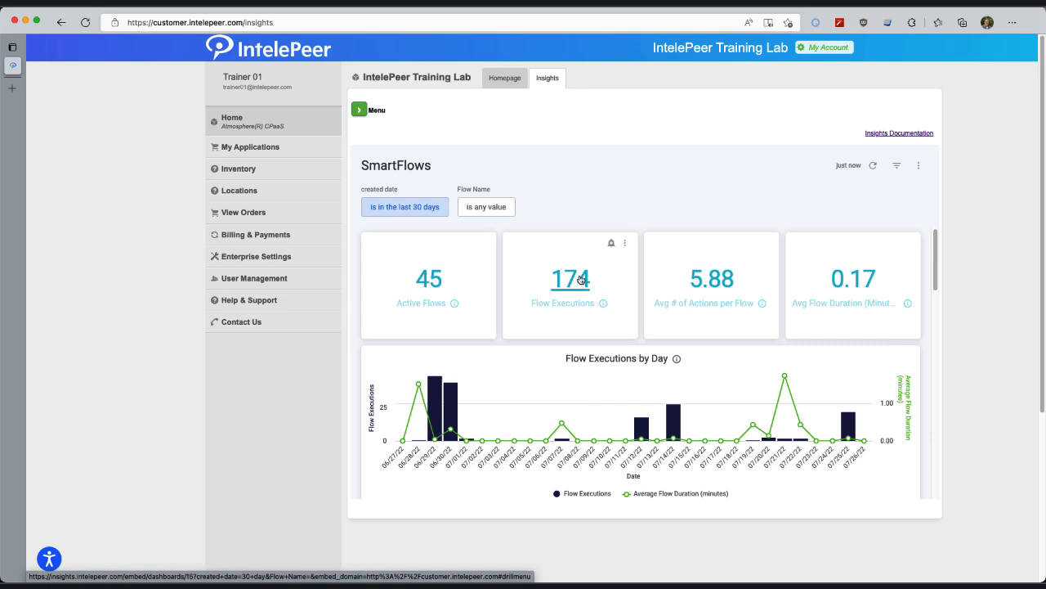
- Drill into the 174 Flow Executions count and scroll through the session records
{"action": "left_click", "coordinate": [569, 278]}
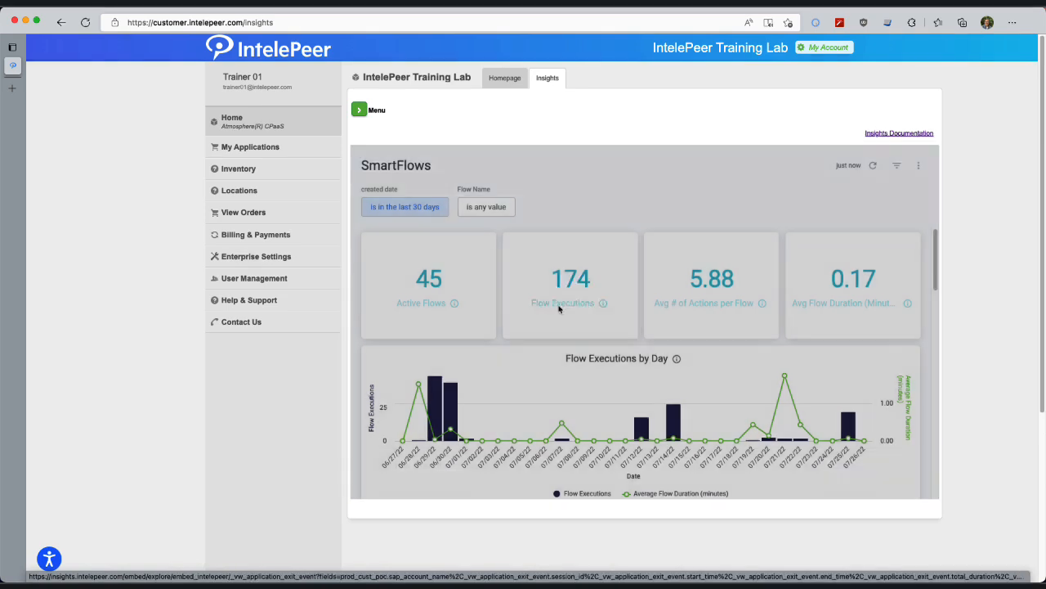
{"action": "left_click", "coordinate": [570, 286]}
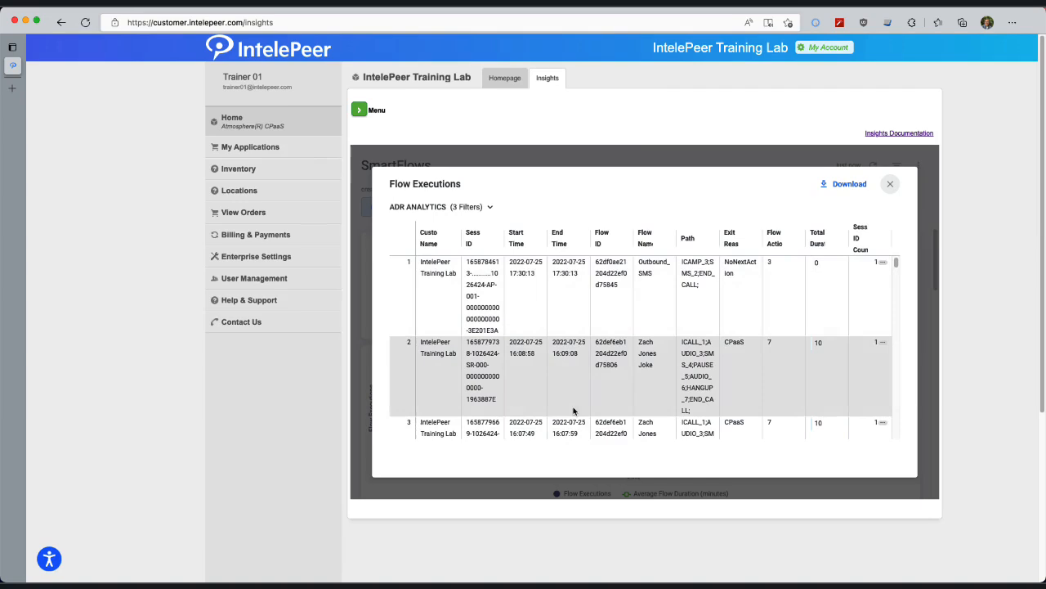
{"action": "scroll", "scroll_direction": "down", "scroll_amount": 3}
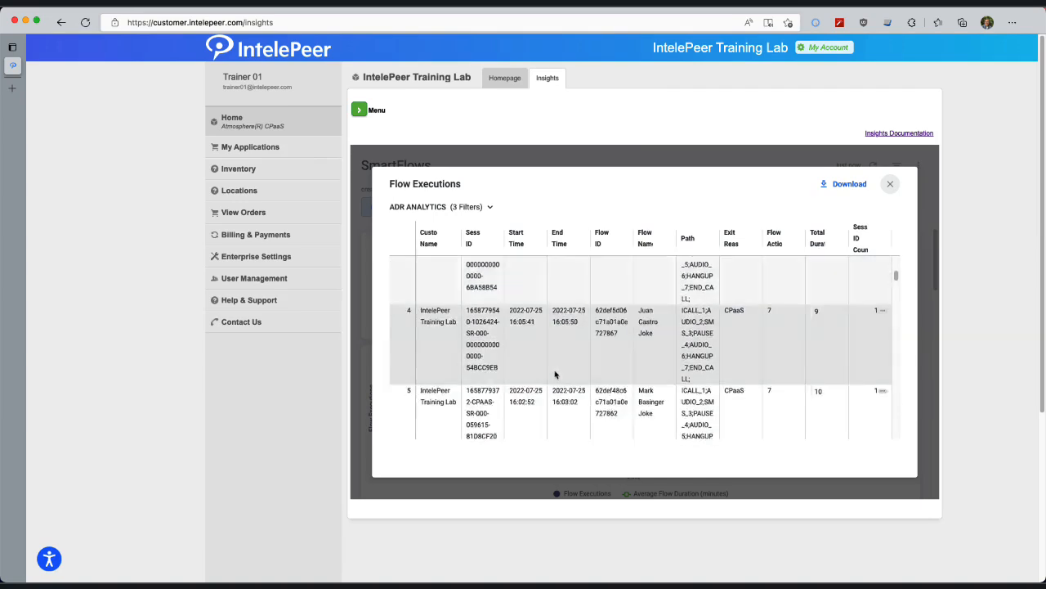
{"action": "scroll", "scroll_direction": "down", "scroll_amount": 3}
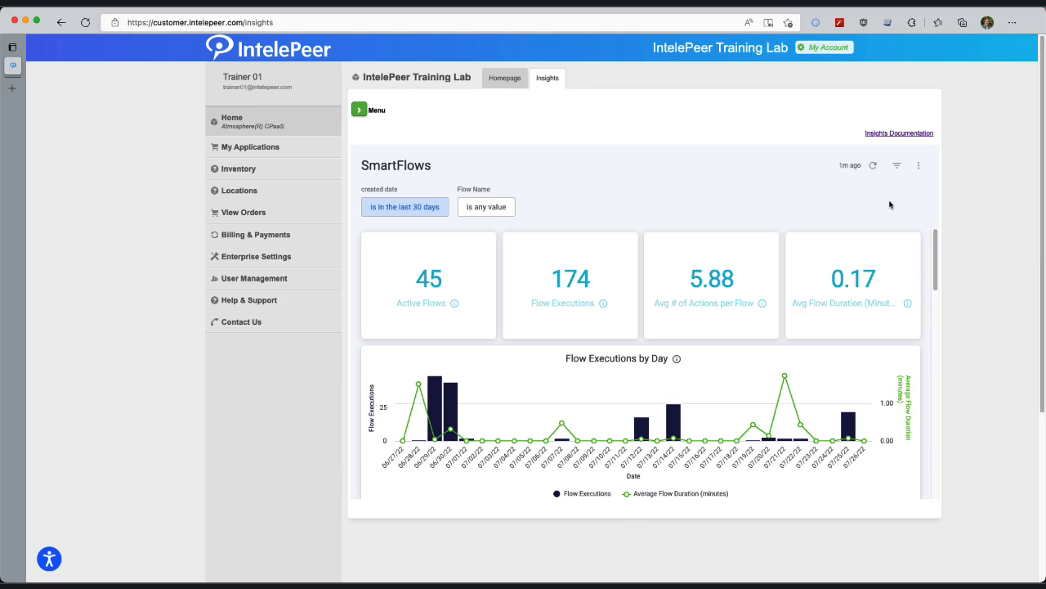
{"action": "mouse_move", "coordinate": [919, 166]}
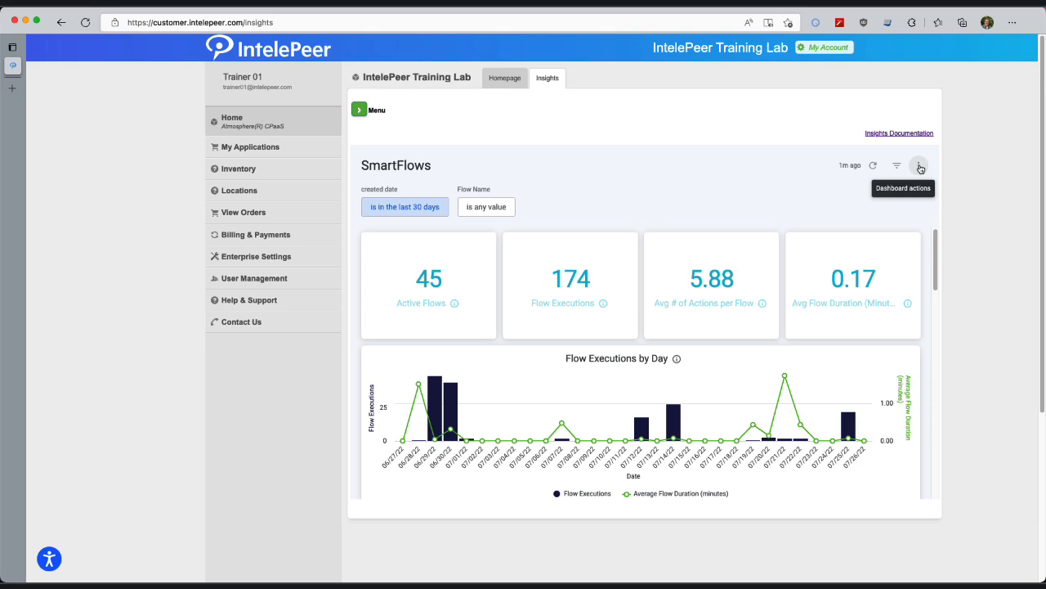
- Download the SmartFlows dashboard from Dashboard actions with PDF as the format
{"action": "left_click", "coordinate": [919, 165]}
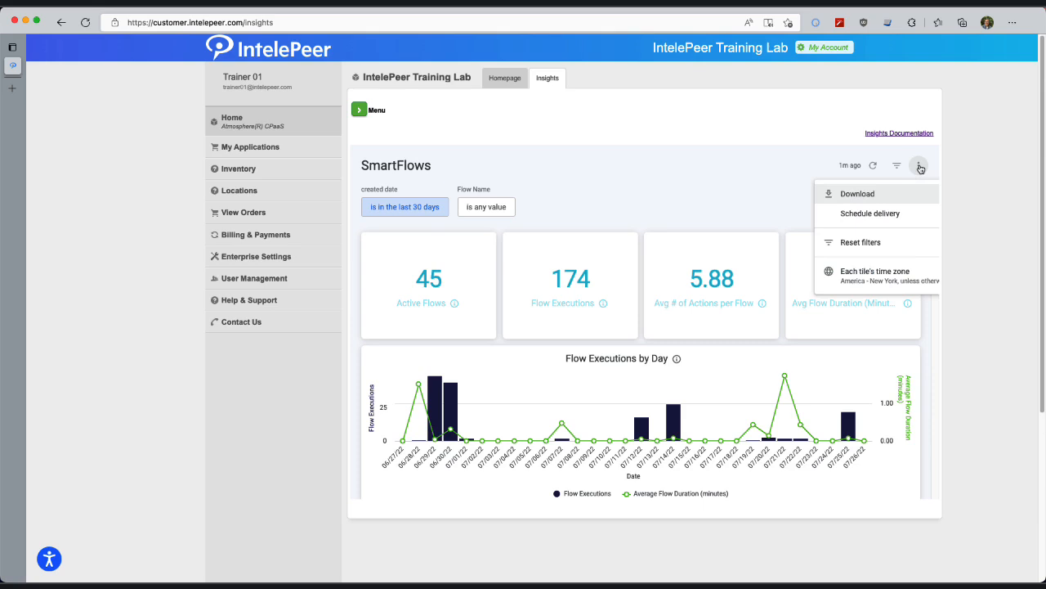
{"action": "mouse_move", "coordinate": [912, 183]}
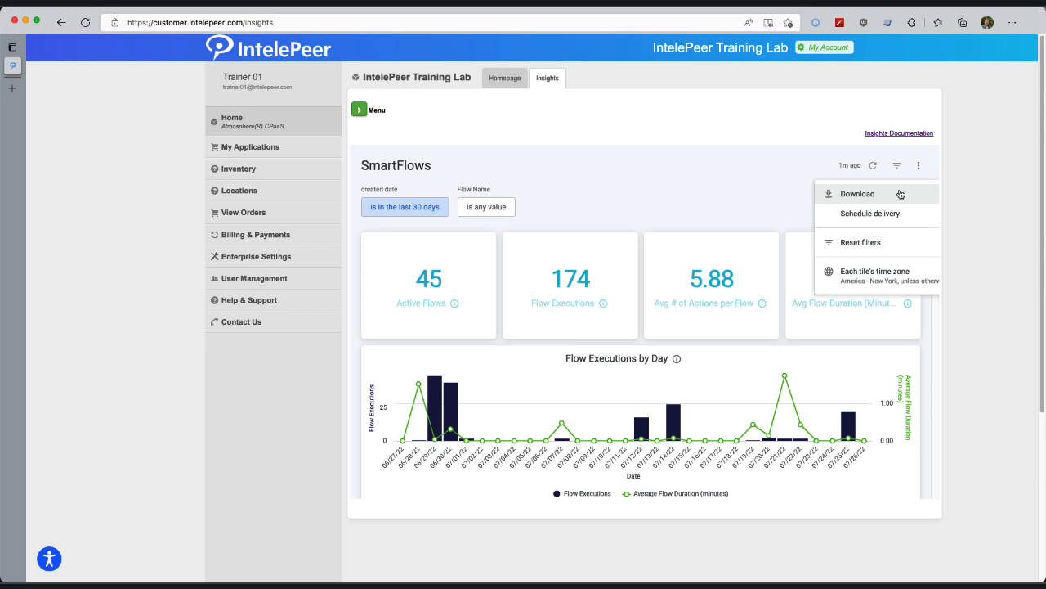
{"action": "left_click", "coordinate": [857, 193]}
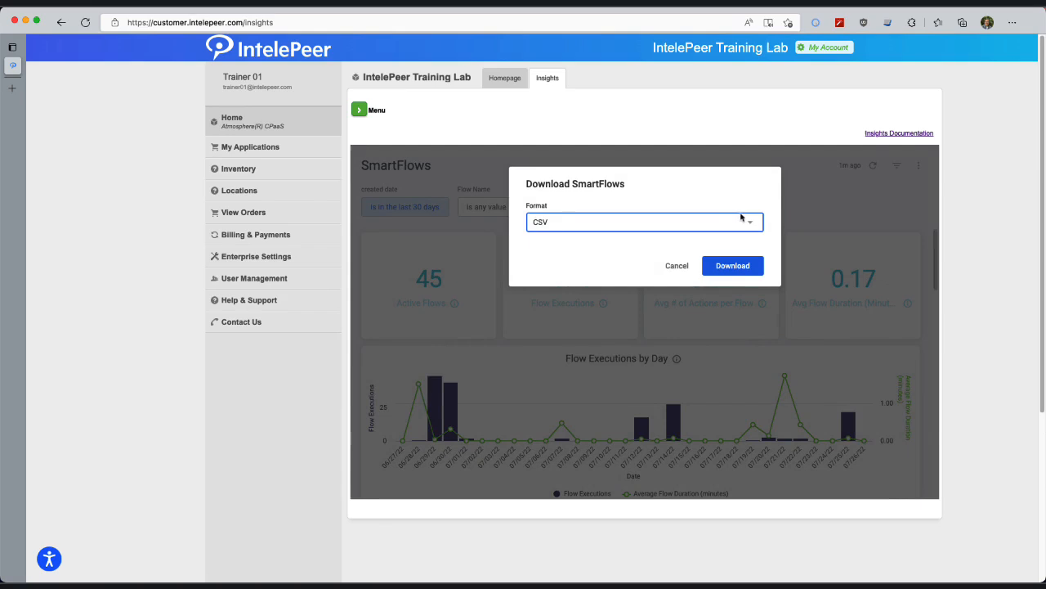
{"action": "left_click", "coordinate": [644, 222]}
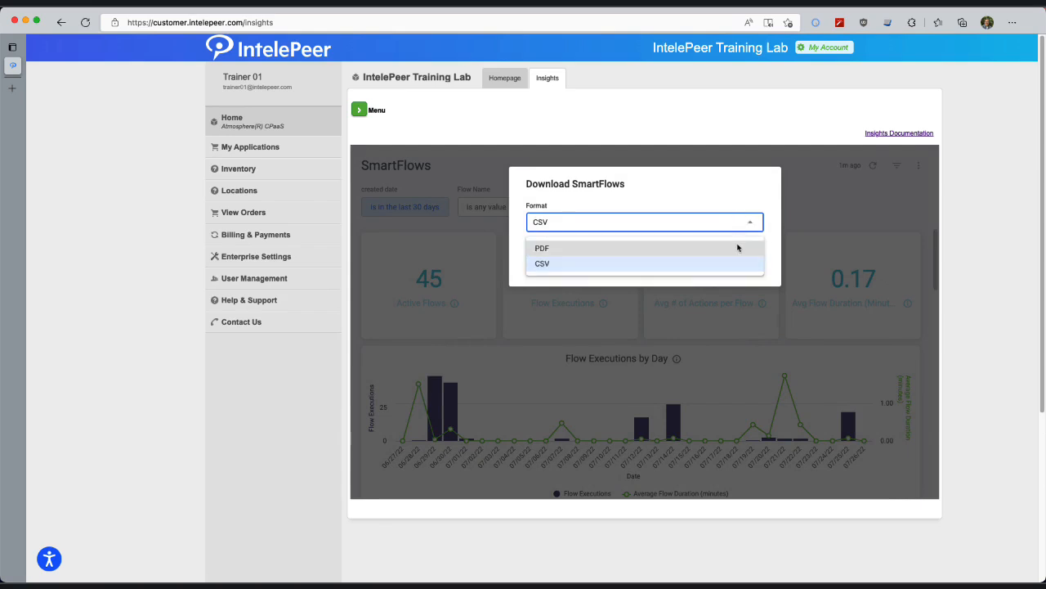
{"action": "left_click", "coordinate": [543, 248]}
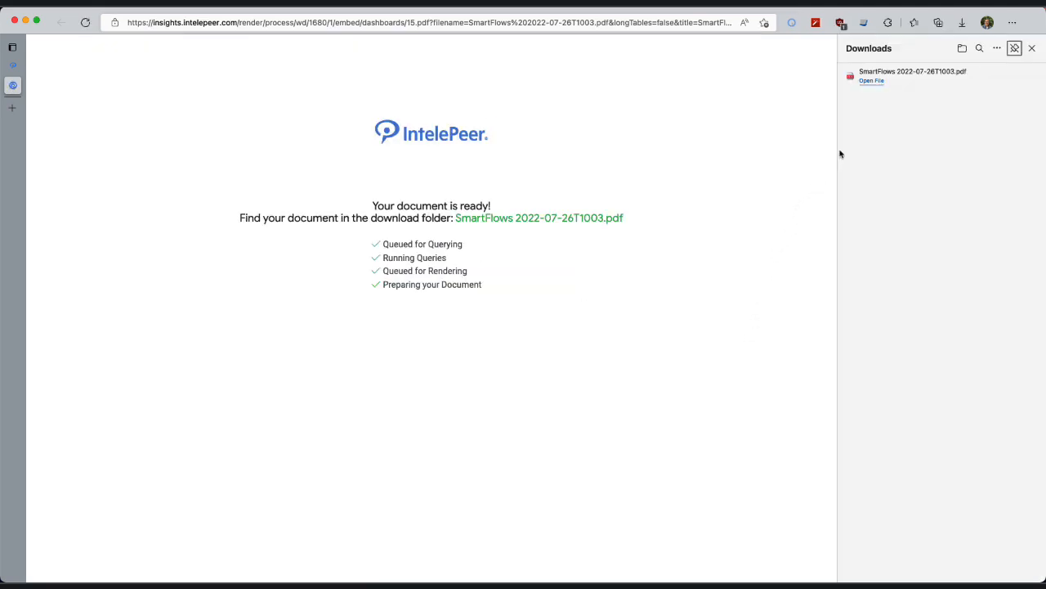
- Open the downloaded SmartFlows PDF from the Edge Downloads panel
{"action": "left_click", "coordinate": [872, 81]}
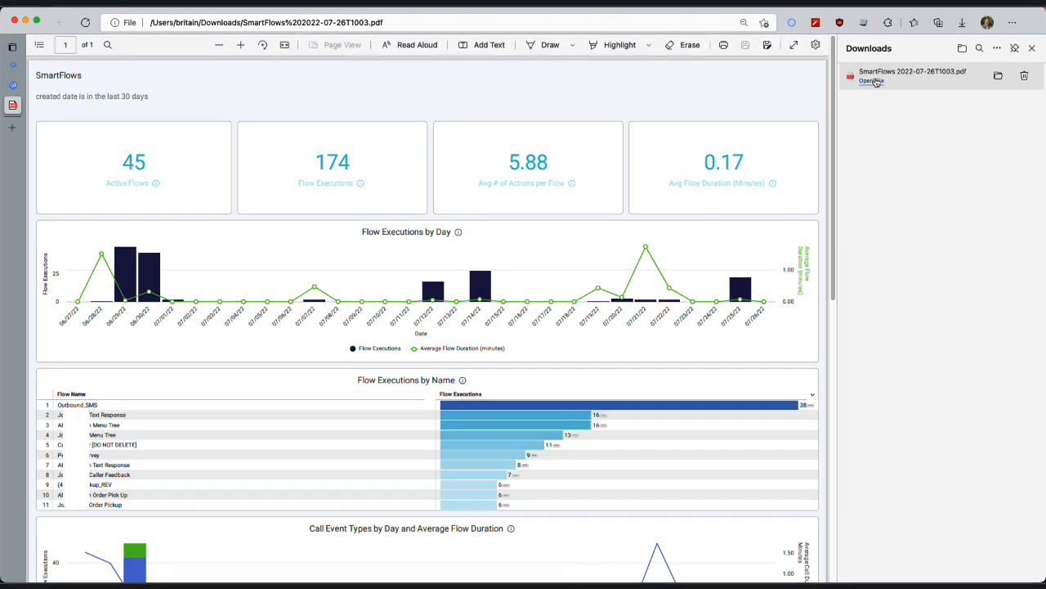
{"action": "mouse_move", "coordinate": [355, 416]}
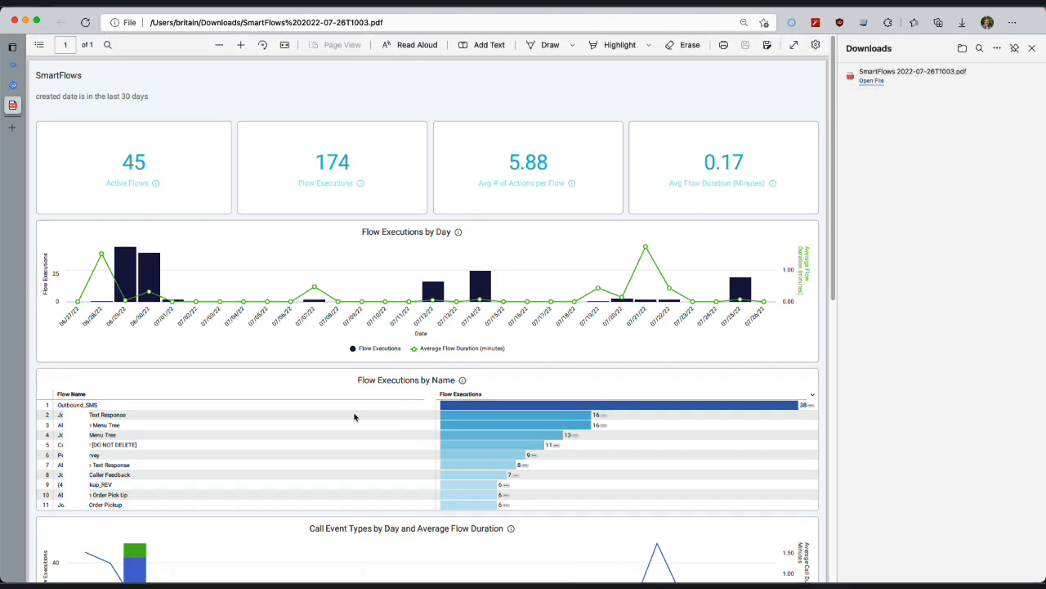
{"action": "mouse_move", "coordinate": [466, 451]}
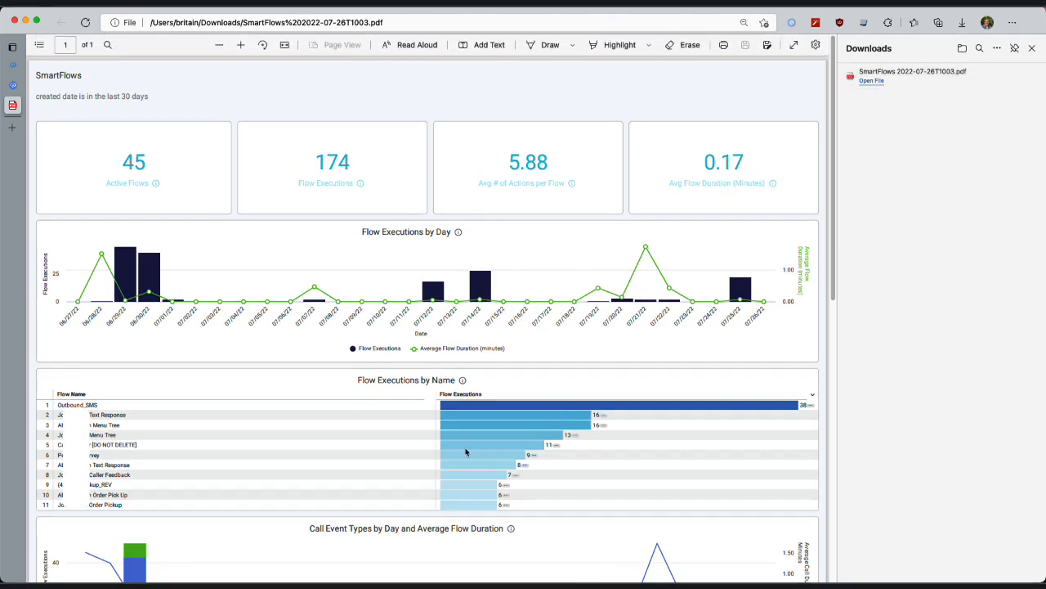
{"action": "mouse_move", "coordinate": [501, 439]}
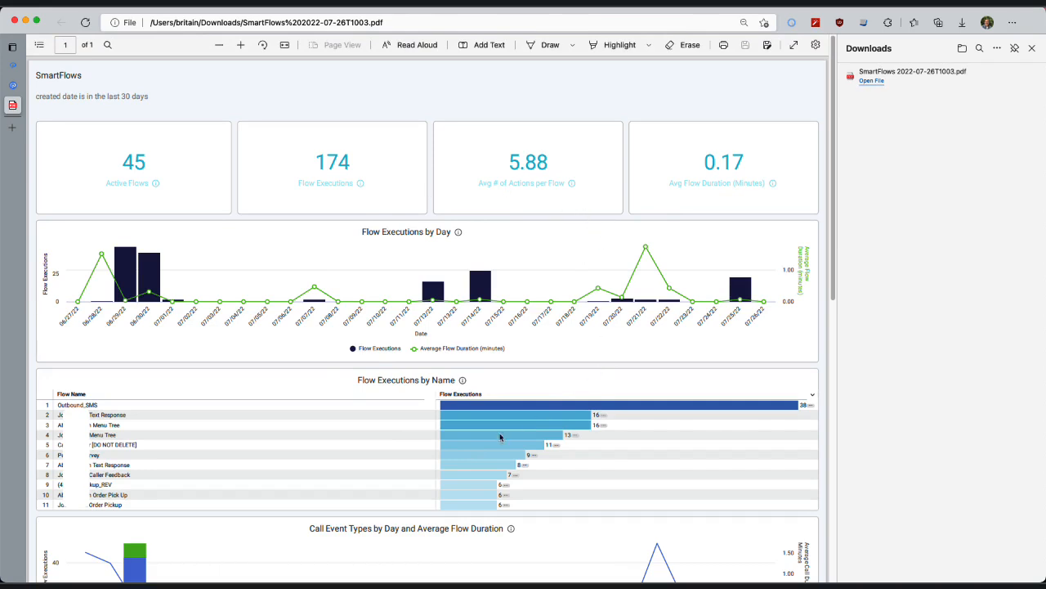
{"action": "mouse_move", "coordinate": [630, 250]}
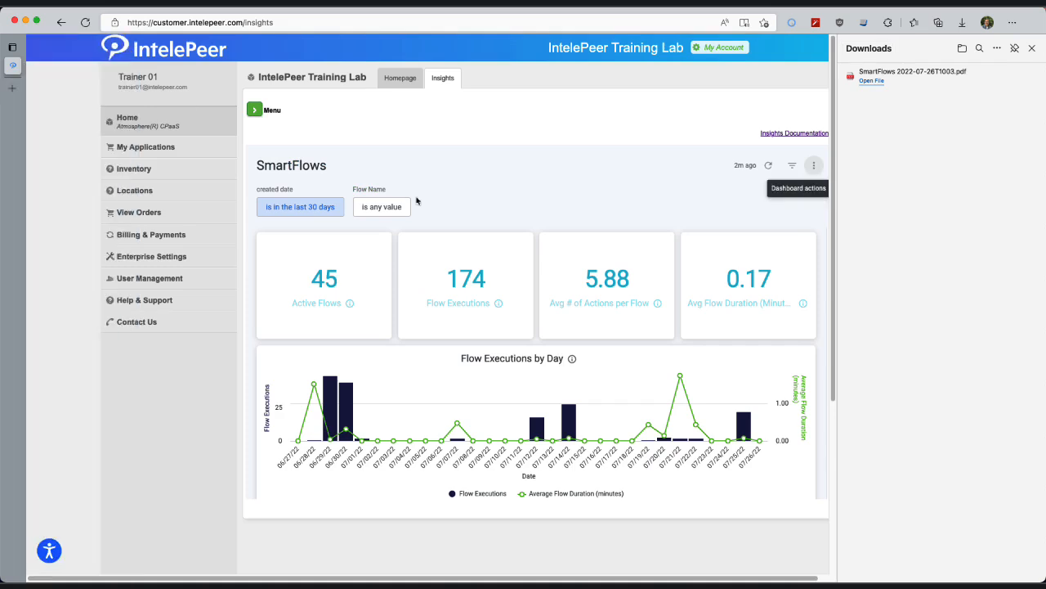
{"action": "mouse_move", "coordinate": [474, 310]}
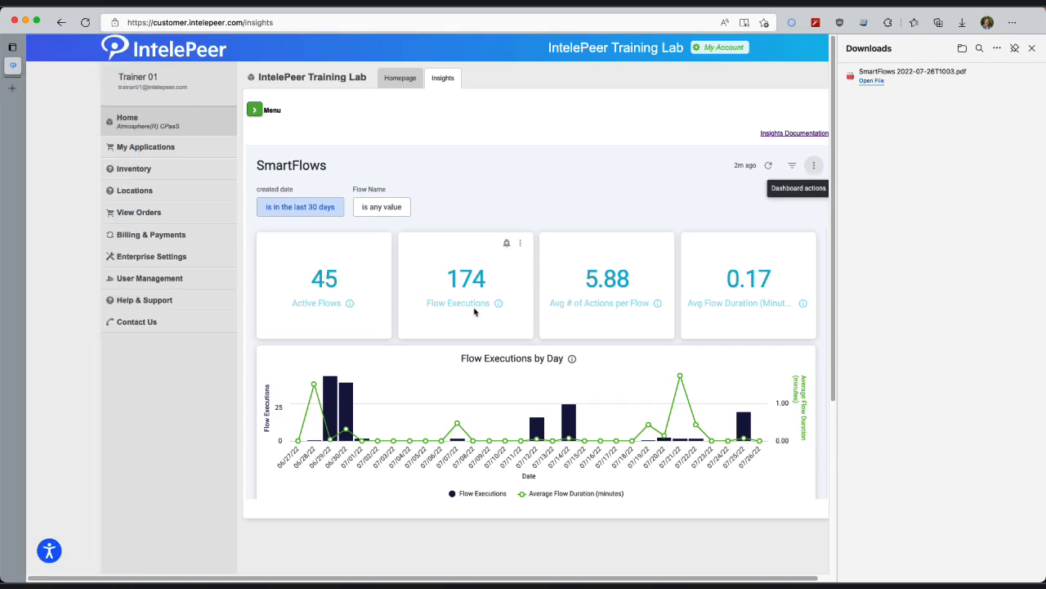
{"action": "mouse_move", "coordinate": [481, 319]}
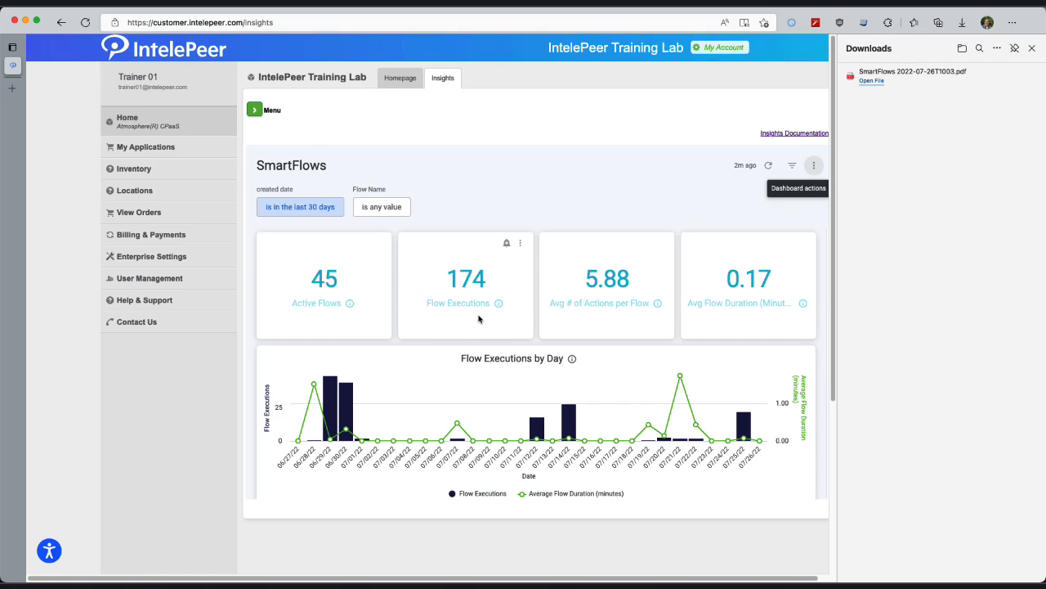
{"action": "mouse_move", "coordinate": [265, 111]}
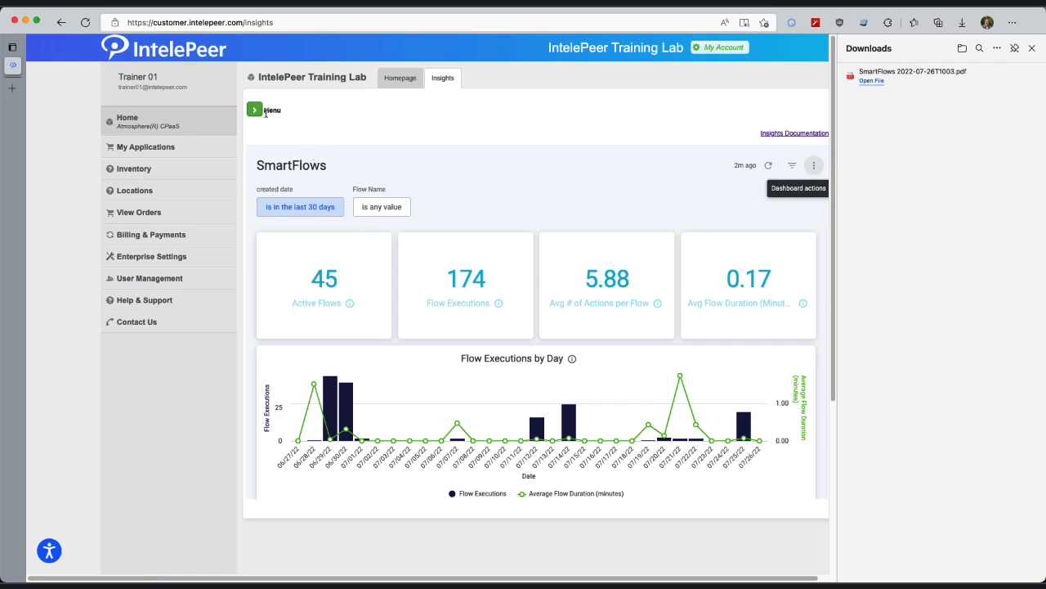
- Switch to the SmartFlows Messaging dashboard and drill into its Total Sent Messages records
{"action": "left_click", "coordinate": [255, 109]}
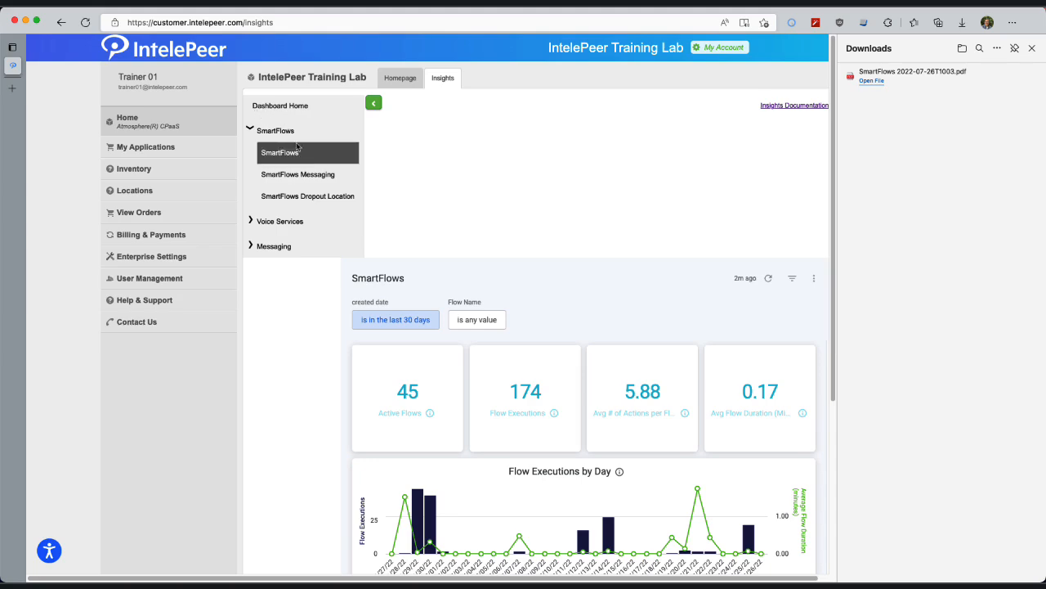
{"action": "left_click", "coordinate": [373, 102]}
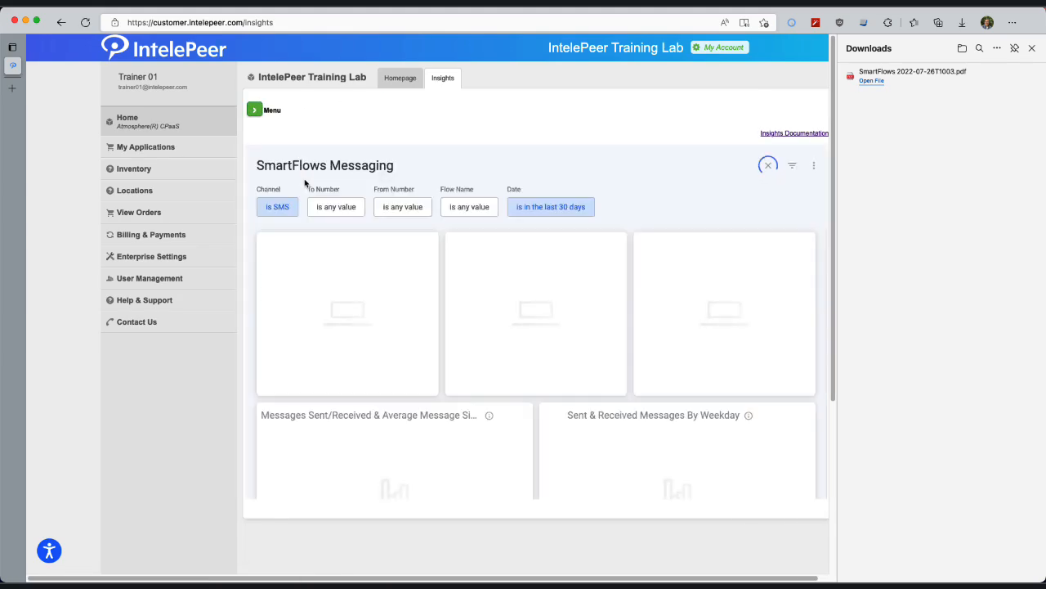
{"action": "left_click", "coordinate": [769, 164]}
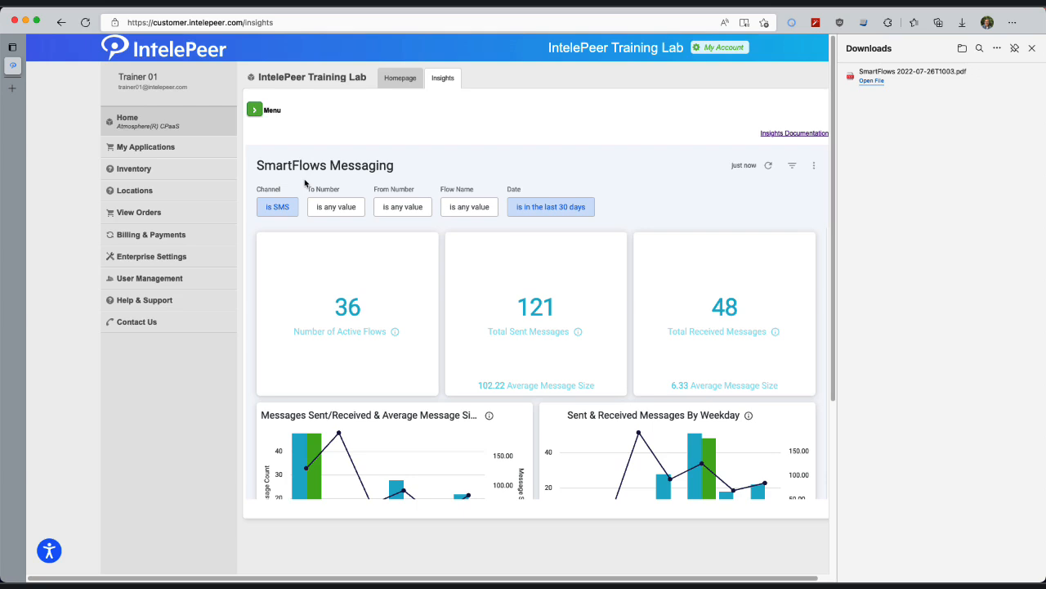
{"action": "mouse_move", "coordinate": [327, 190]}
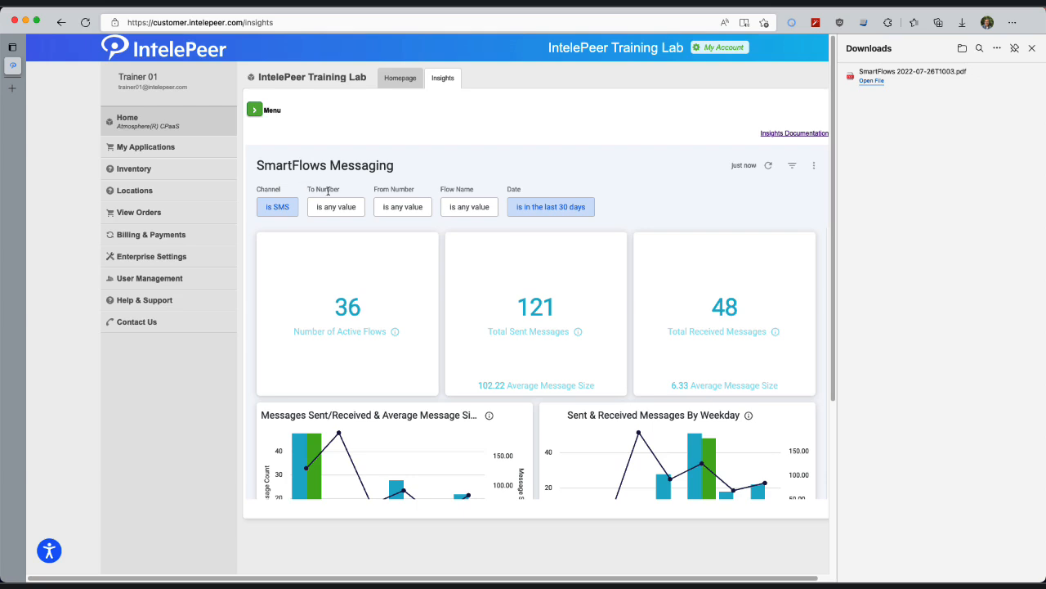
{"action": "left_click", "coordinate": [537, 307]}
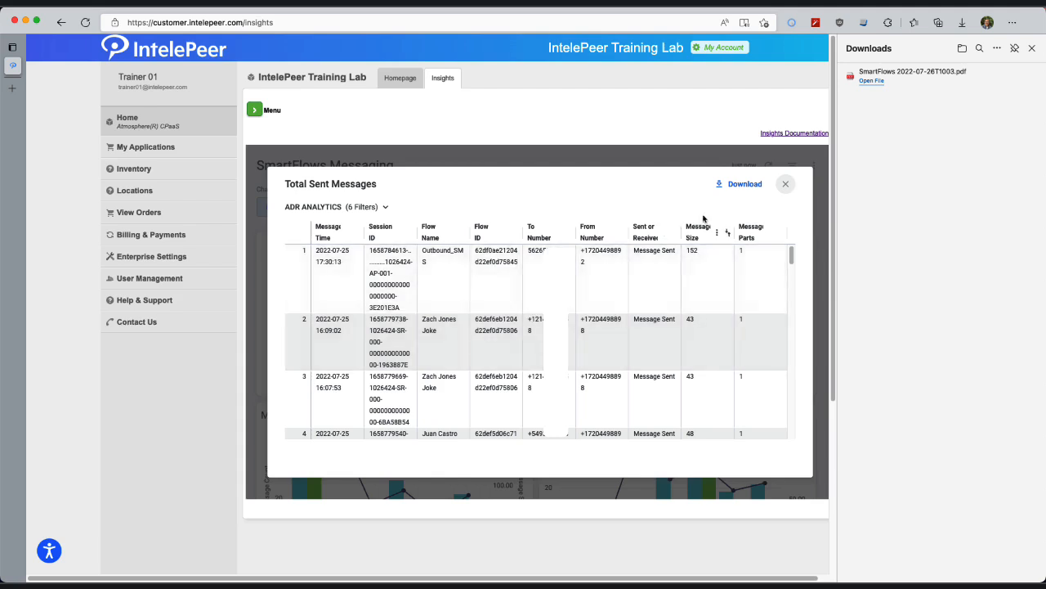
- Download the Total Sent Messages records as a CSV file
{"action": "left_click", "coordinate": [739, 183]}
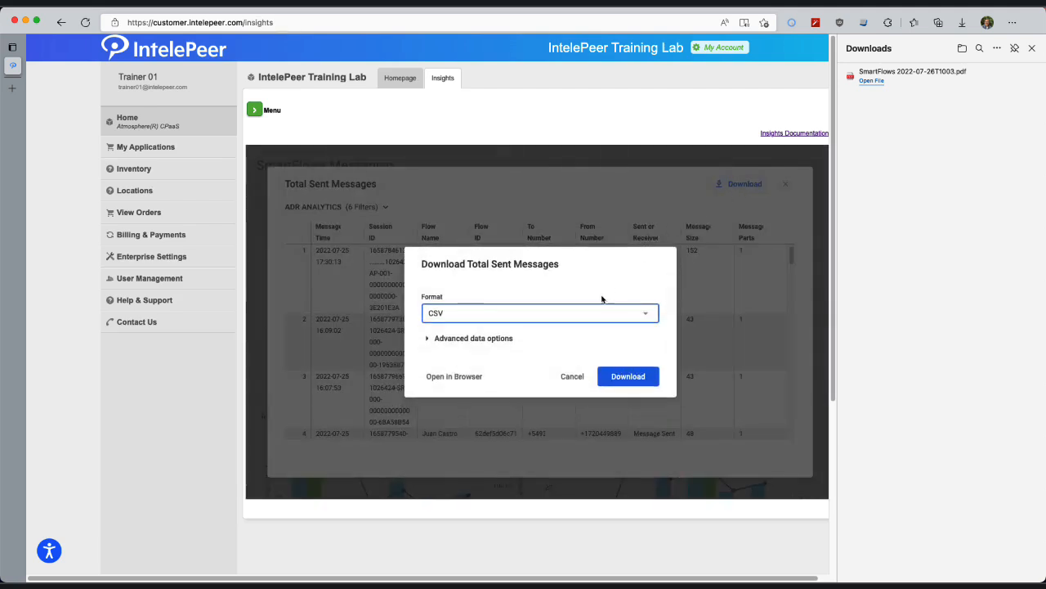
{"action": "mouse_move", "coordinate": [585, 324]}
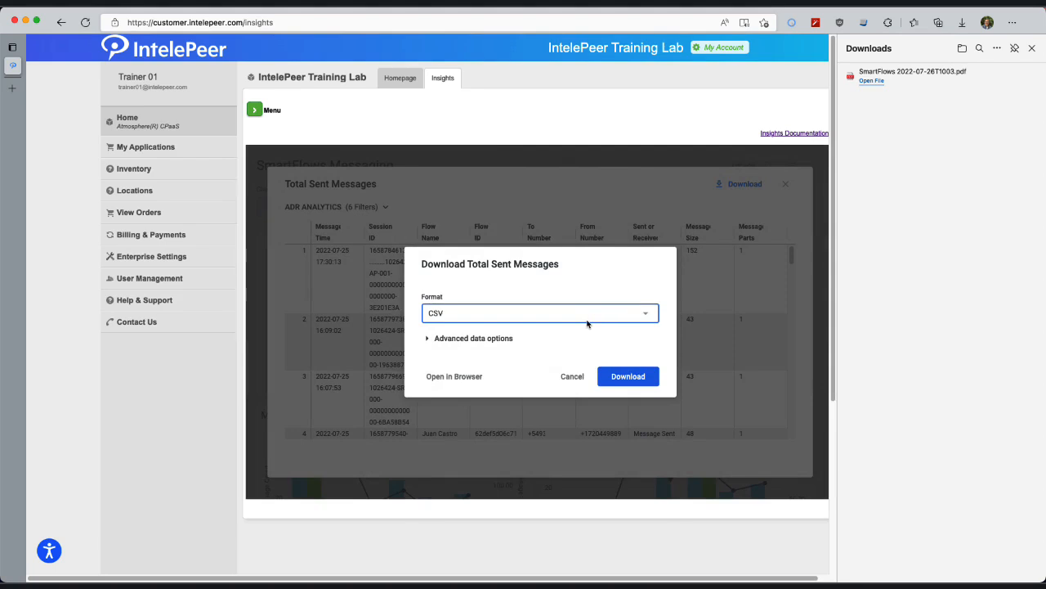
{"action": "left_click", "coordinate": [628, 376]}
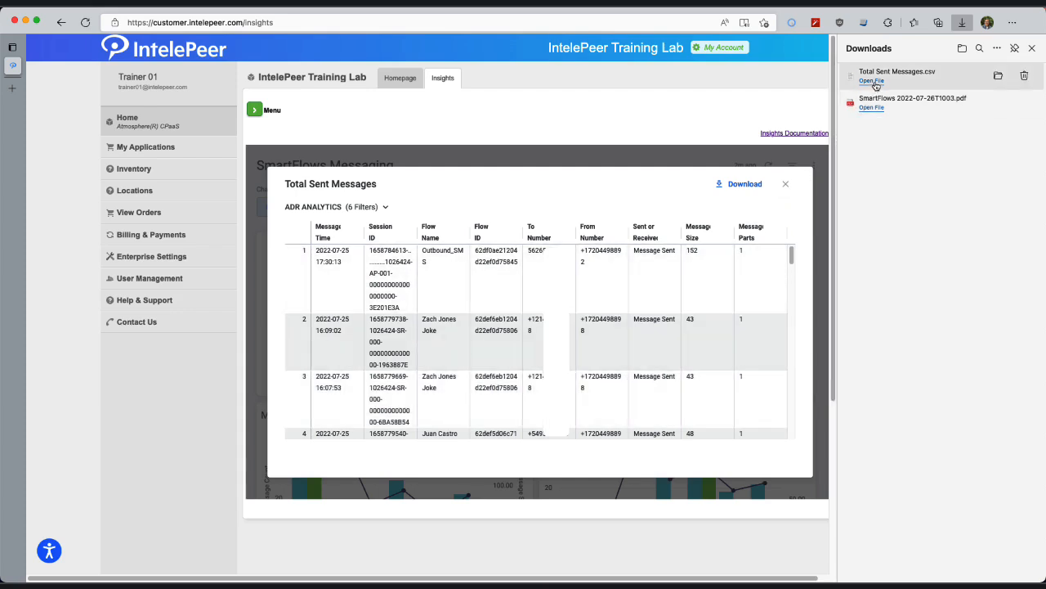
- Open Total Sent Messages.csv in Excel and scroll through its rows
{"action": "left_click", "coordinate": [871, 82]}
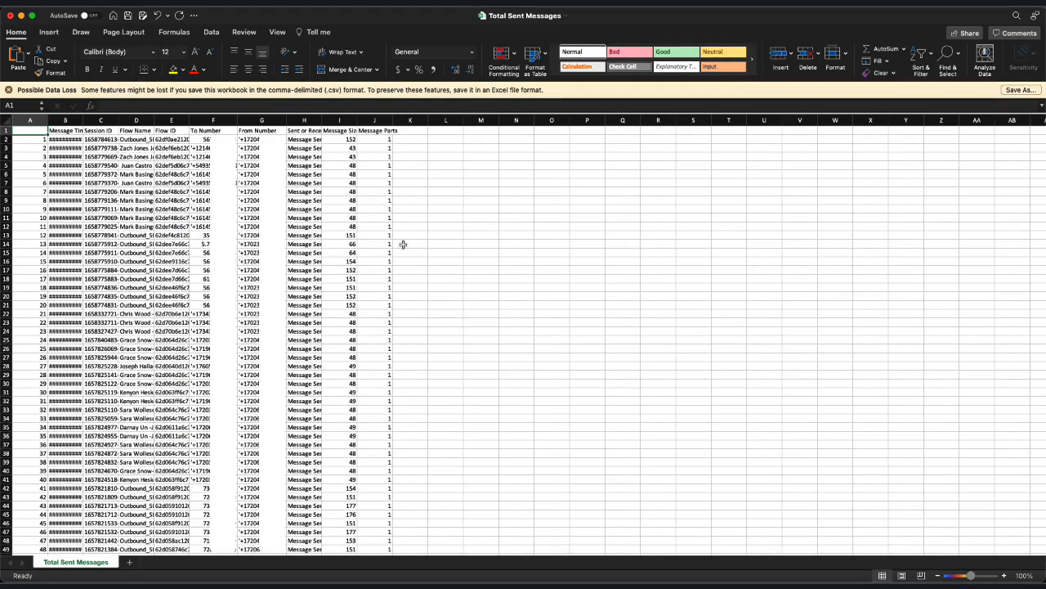
{"action": "mouse_move", "coordinate": [330, 361]}
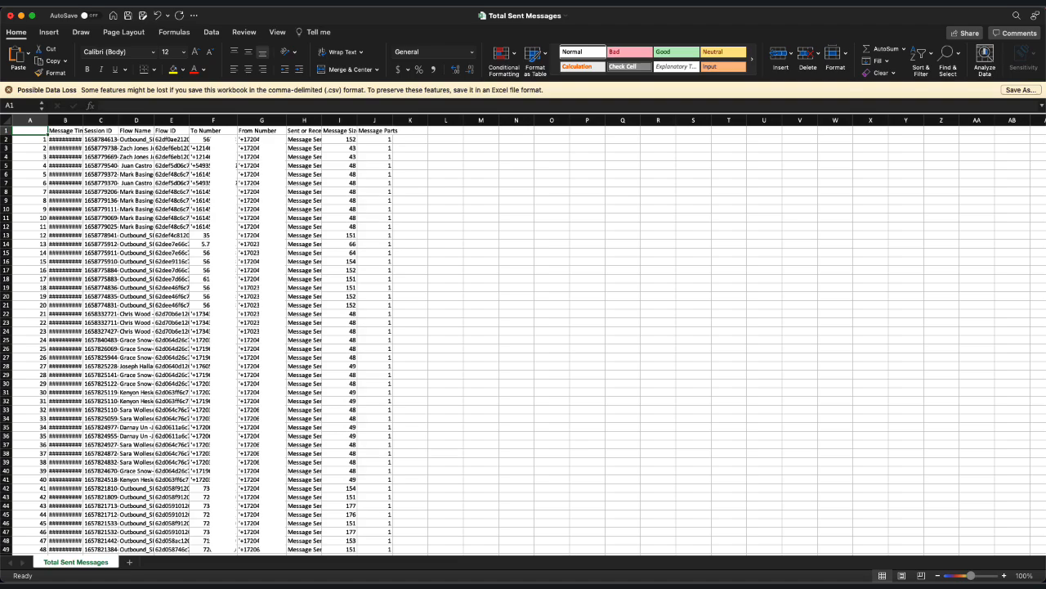
{"action": "scroll", "scroll_direction": "down", "scroll_amount": 3}
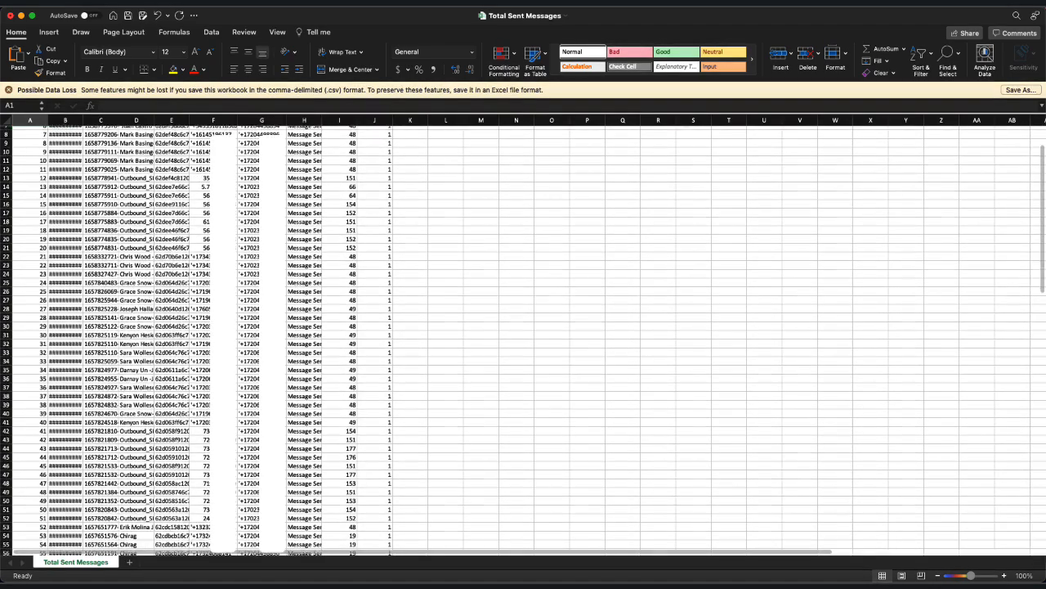
{"action": "scroll", "scroll_direction": "down", "scroll_amount": 3}
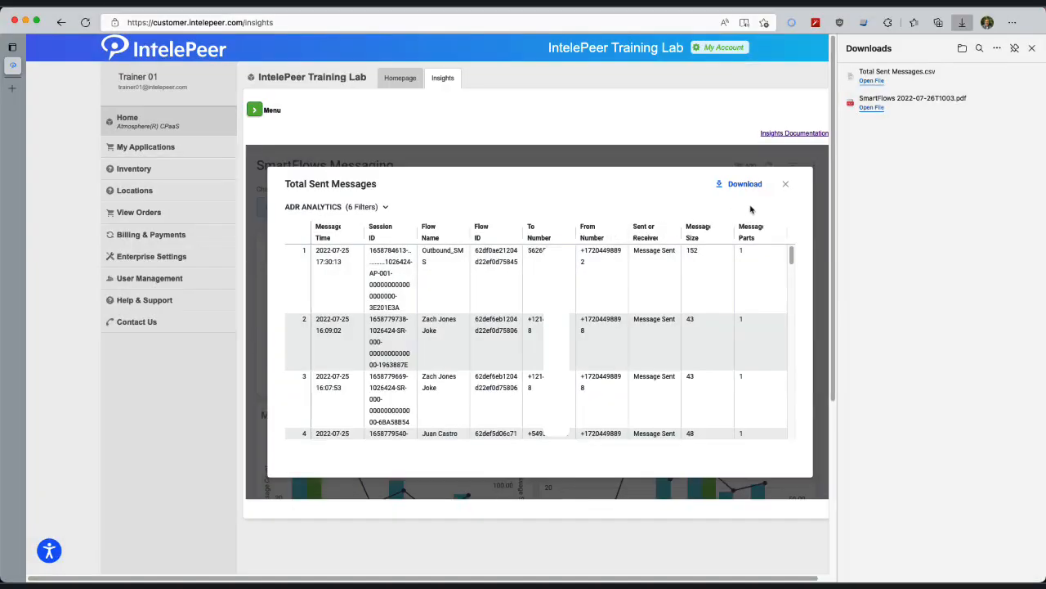
- Start an alert on Total Sent Messages with threshold 100 and adjust its send time toward 17:30
{"action": "left_click", "coordinate": [785, 184]}
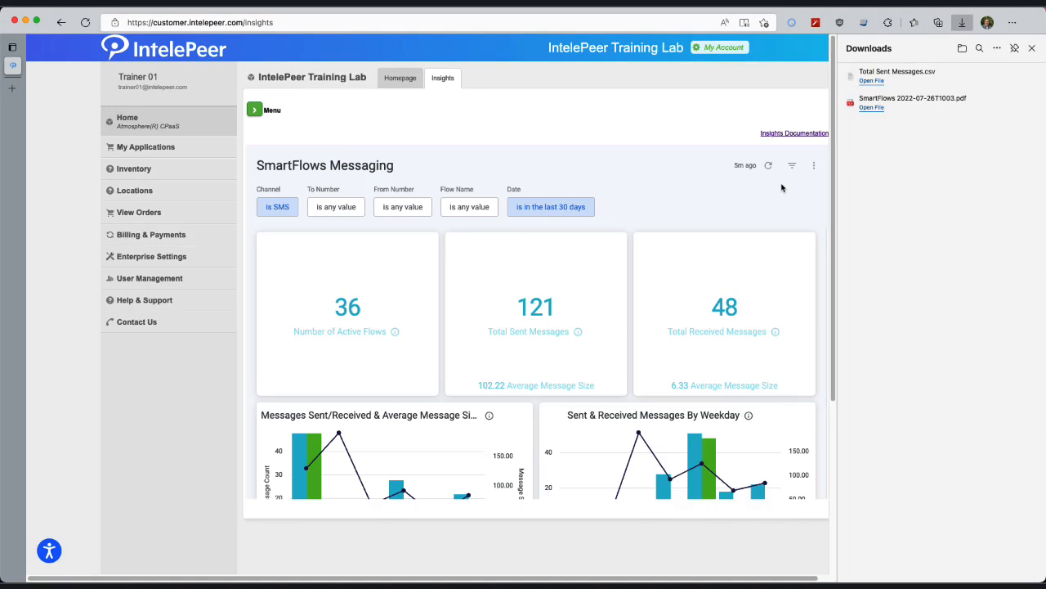
{"action": "mouse_move", "coordinate": [507, 242]}
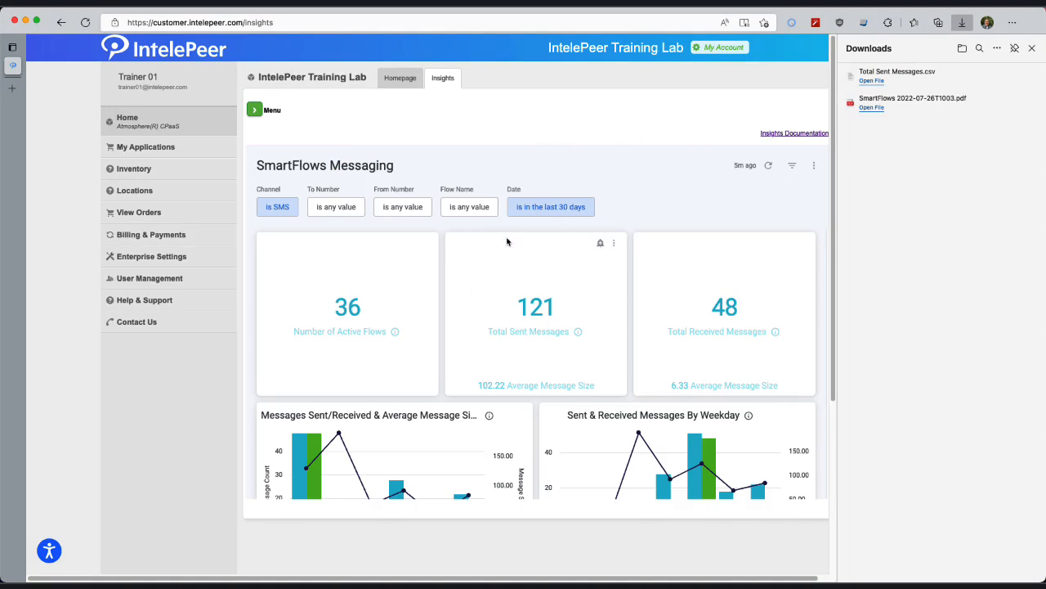
{"action": "mouse_move", "coordinate": [646, 402]}
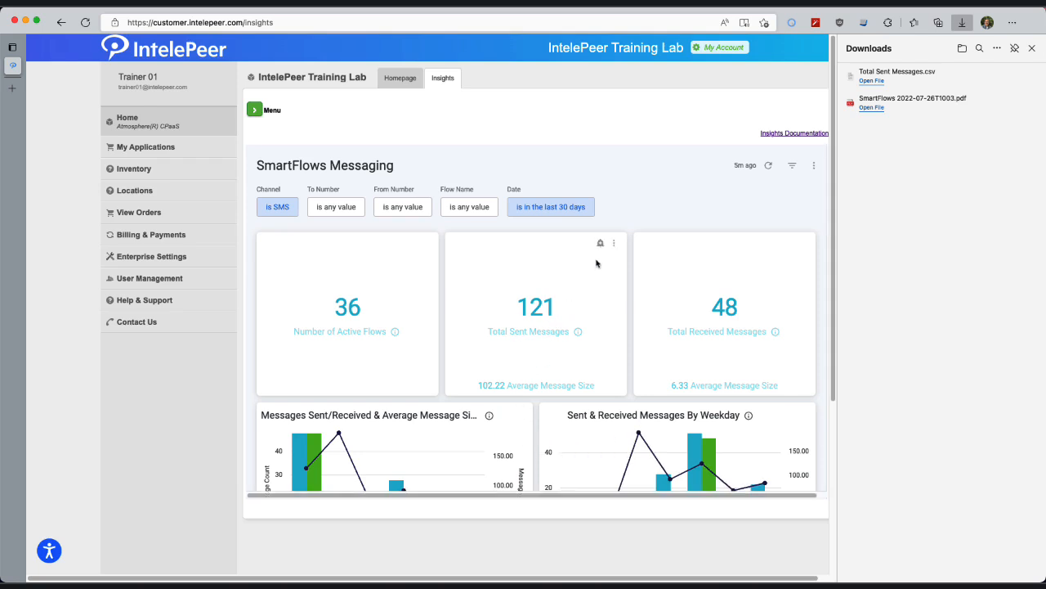
{"action": "mouse_move", "coordinate": [602, 242]}
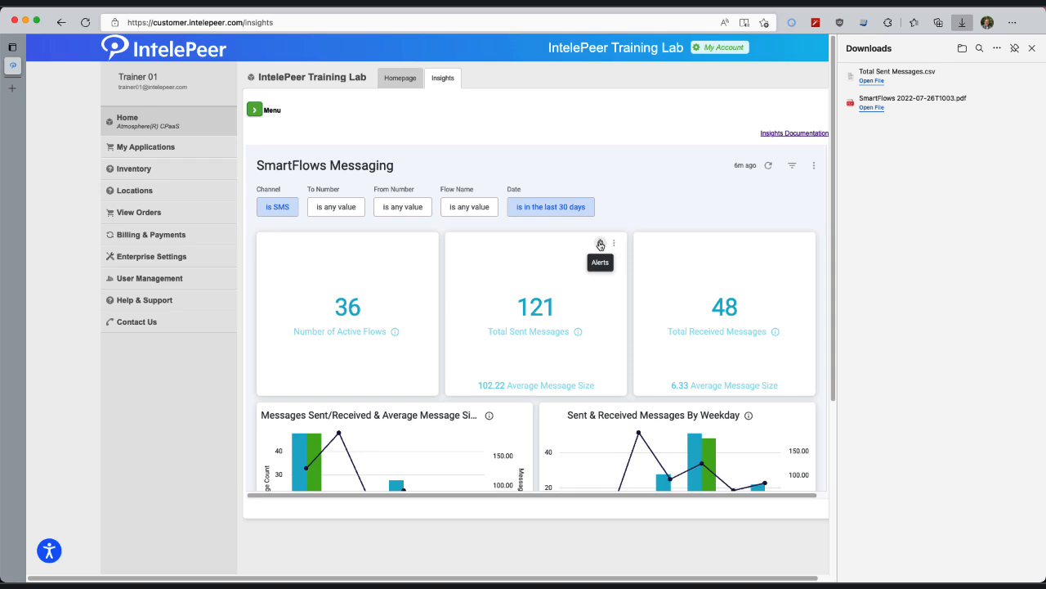
{"action": "left_click", "coordinate": [601, 244]}
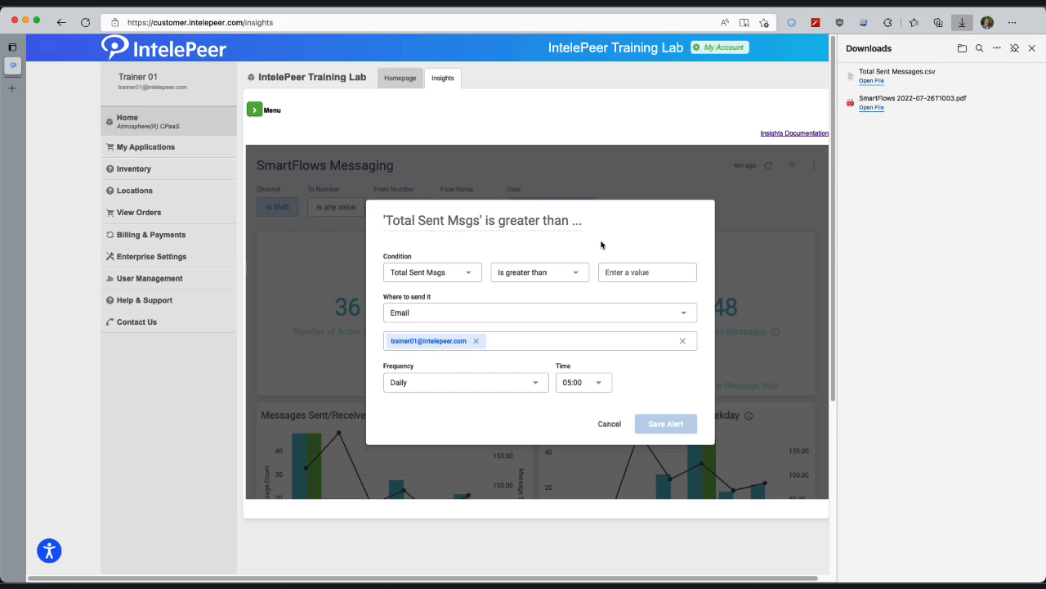
{"action": "mouse_move", "coordinate": [592, 242]}
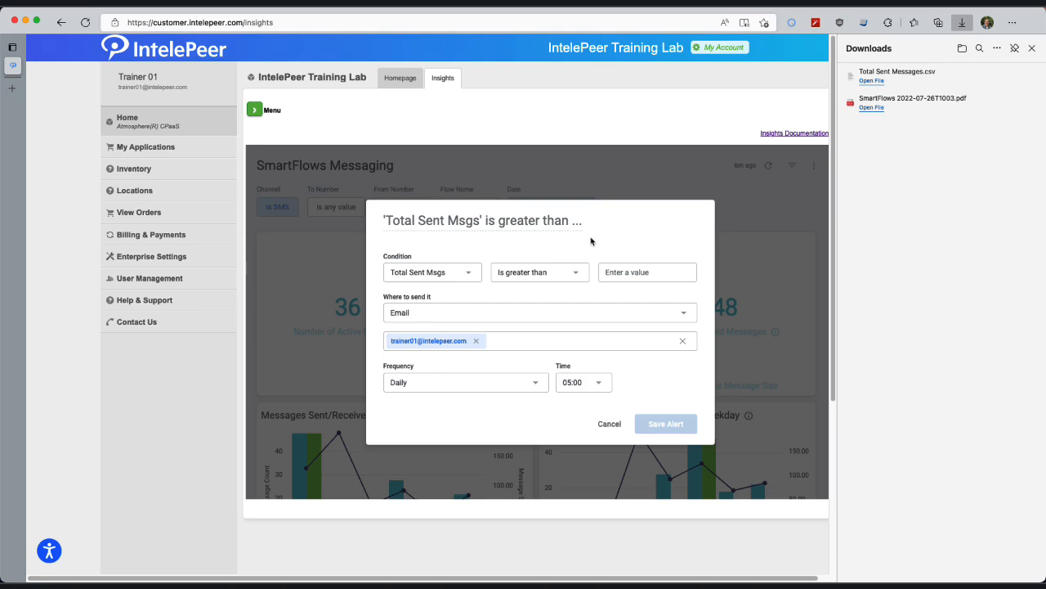
{"action": "left_click", "coordinate": [647, 271]}
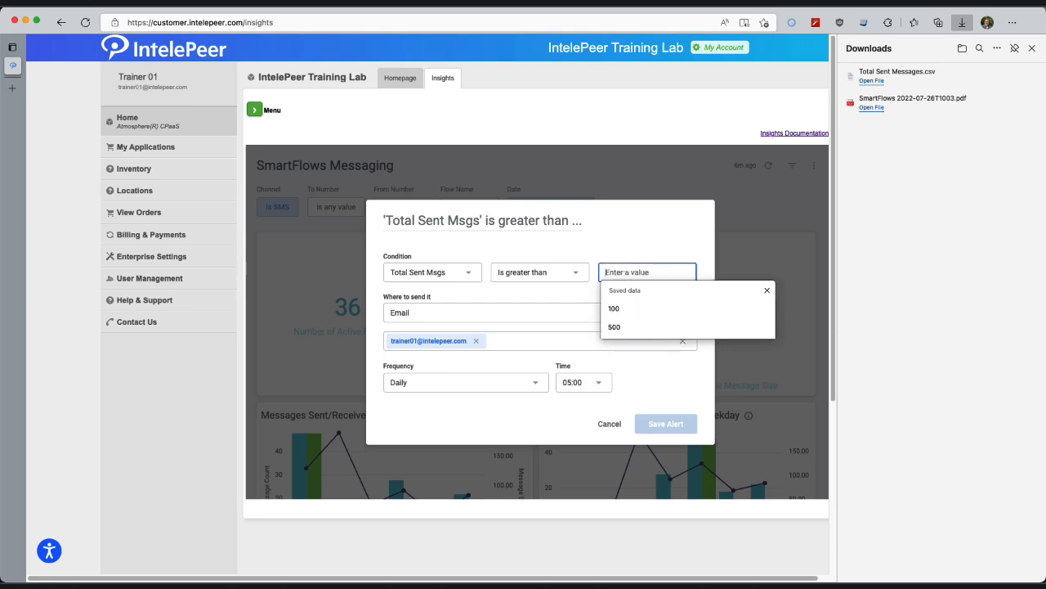
{"action": "left_click", "coordinate": [615, 307]}
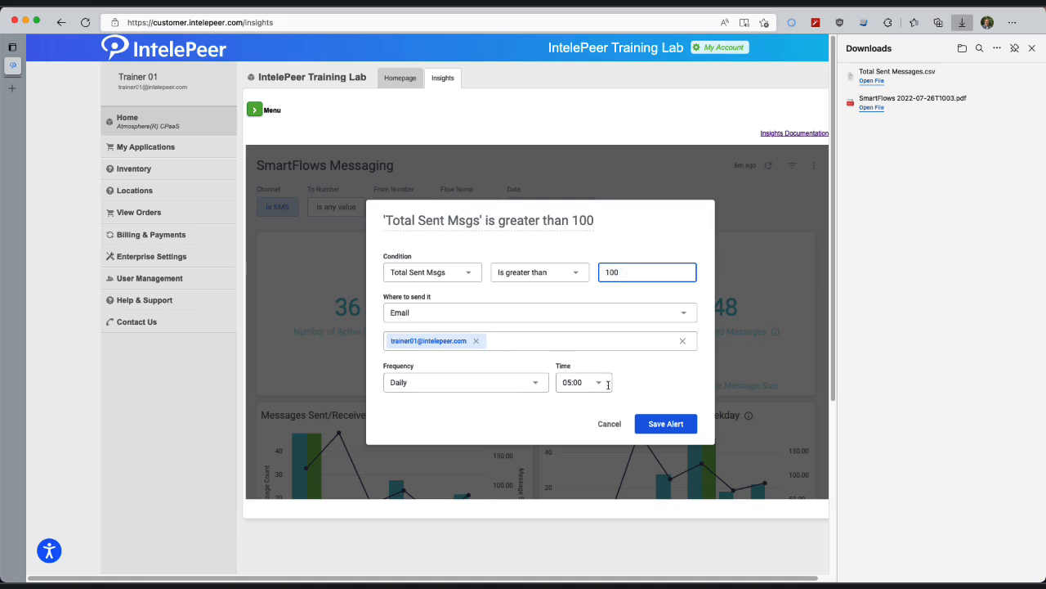
{"action": "left_click", "coordinate": [584, 383]}
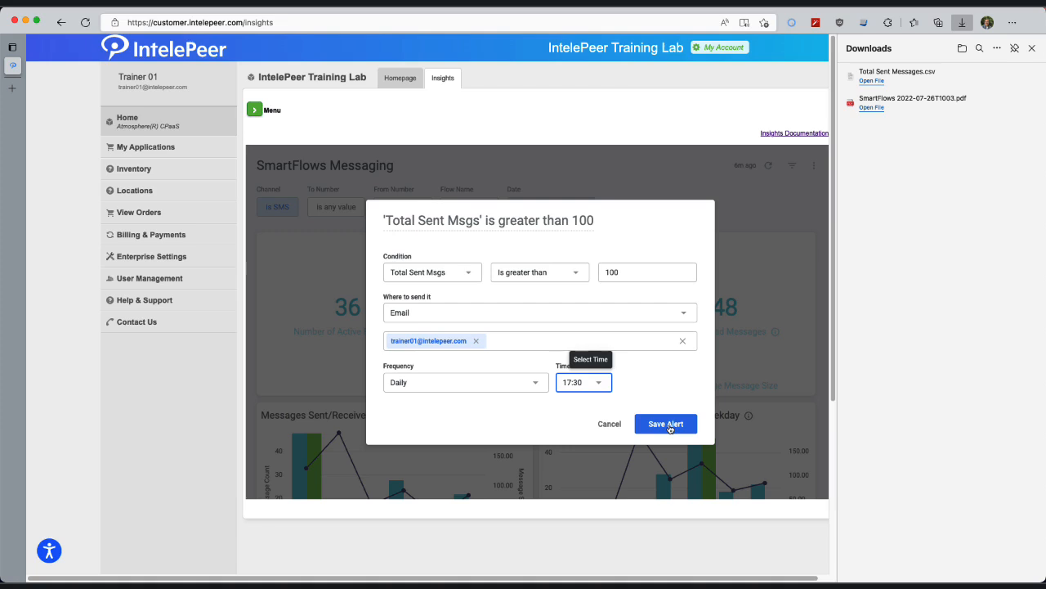
{"action": "mouse_move", "coordinate": [670, 384]}
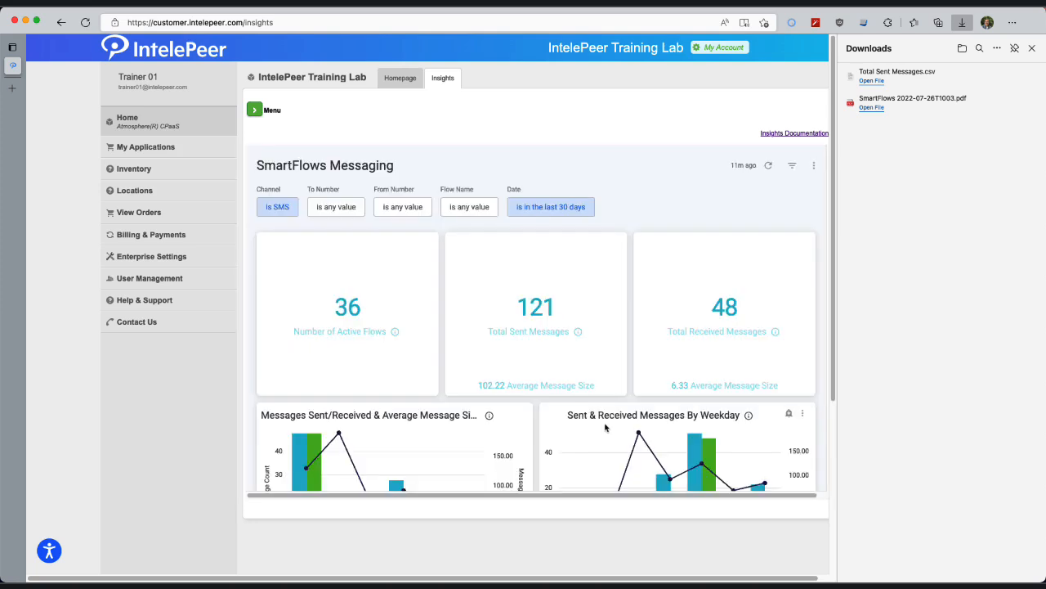
{"action": "mouse_move", "coordinate": [509, 330]}
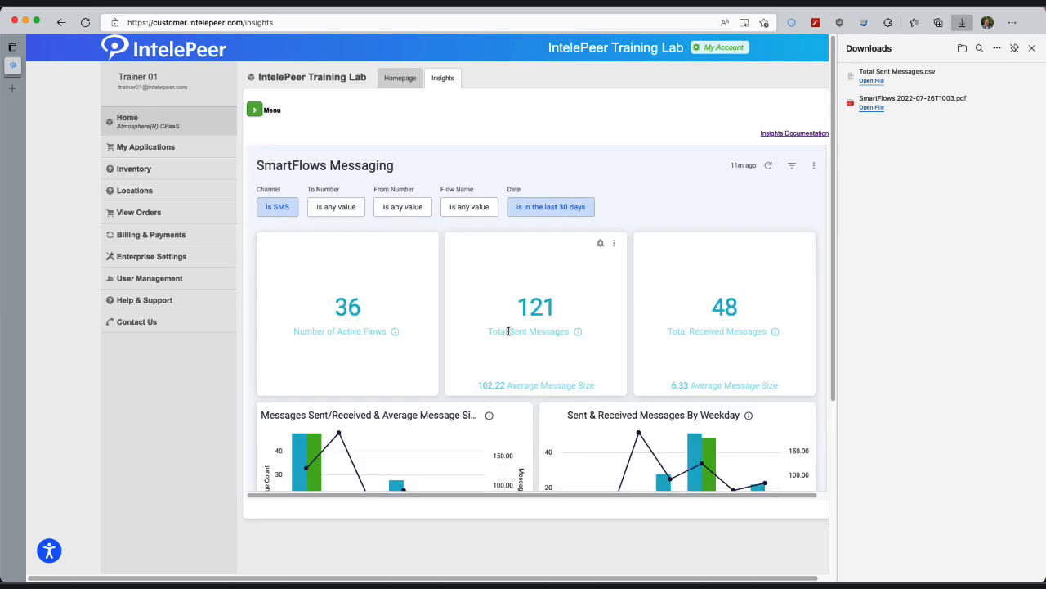
{"action": "mouse_move", "coordinate": [739, 193]}
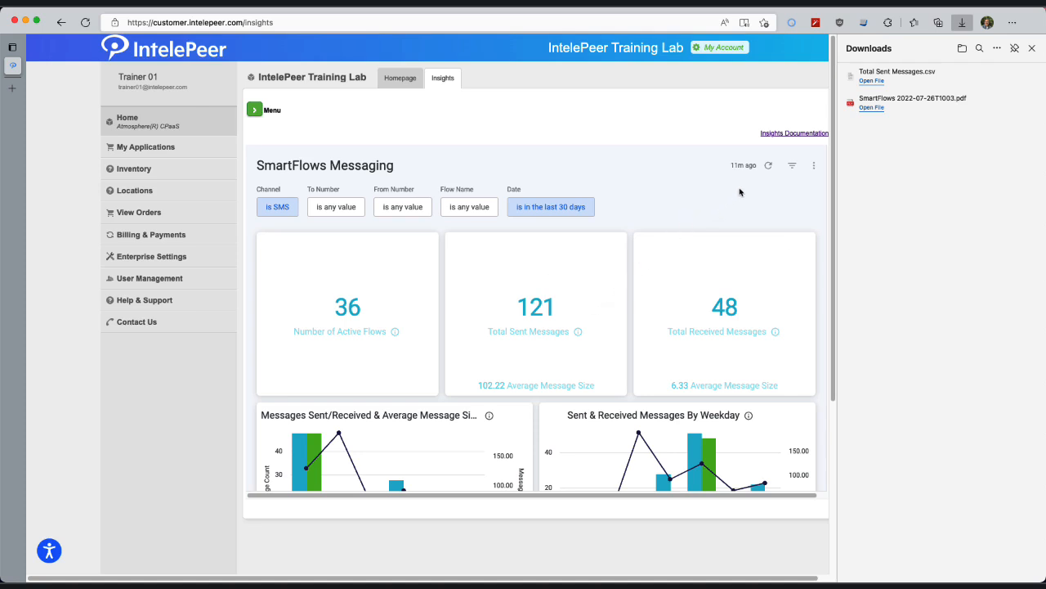
{"action": "left_click", "coordinate": [813, 165]}
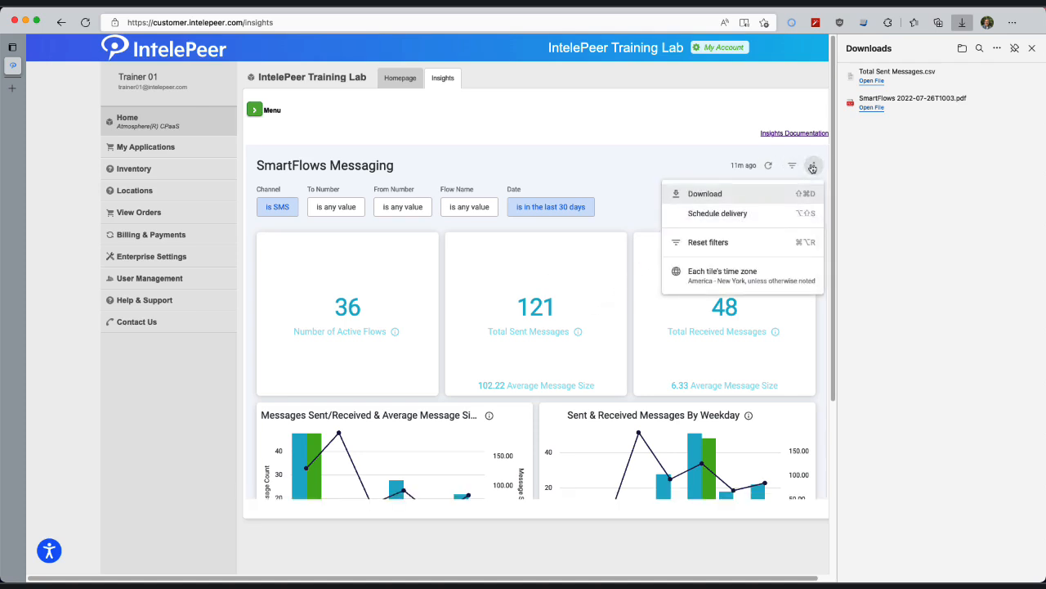
{"action": "left_click", "coordinate": [716, 213]}
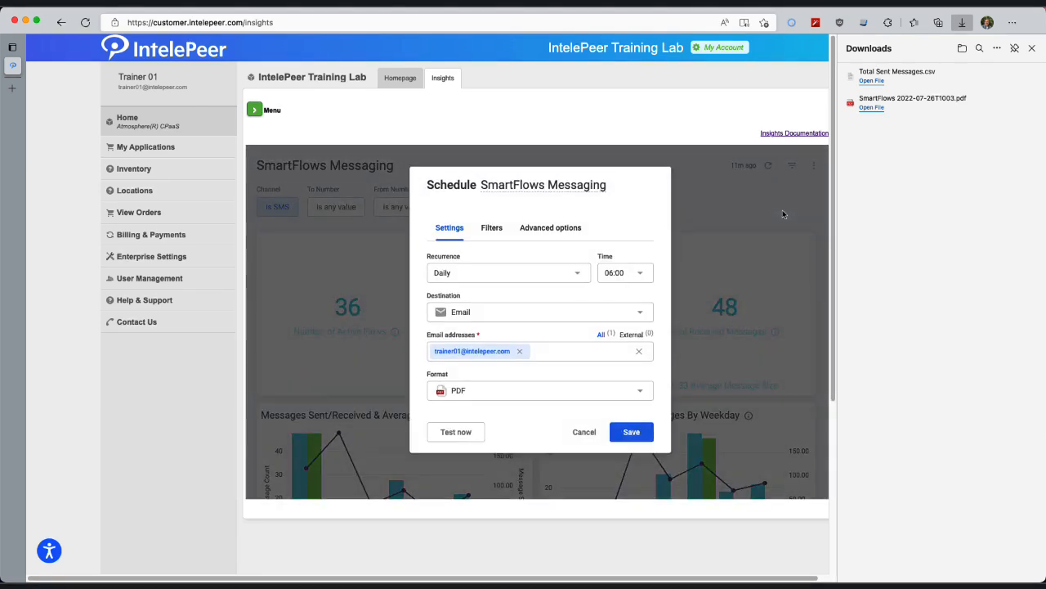
{"action": "left_click", "coordinate": [507, 272]}
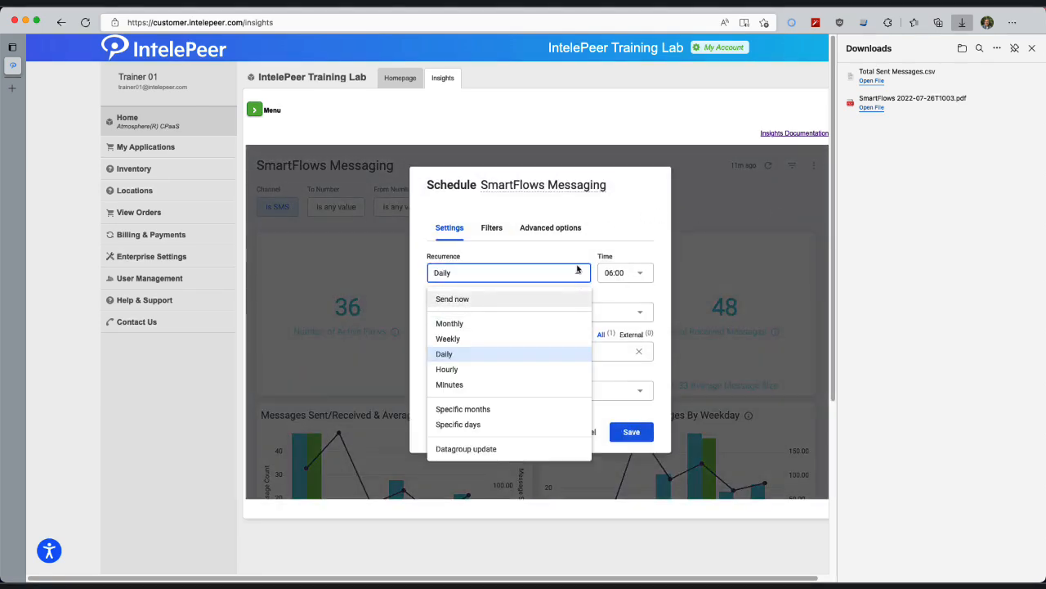
{"action": "left_click", "coordinate": [444, 354]}
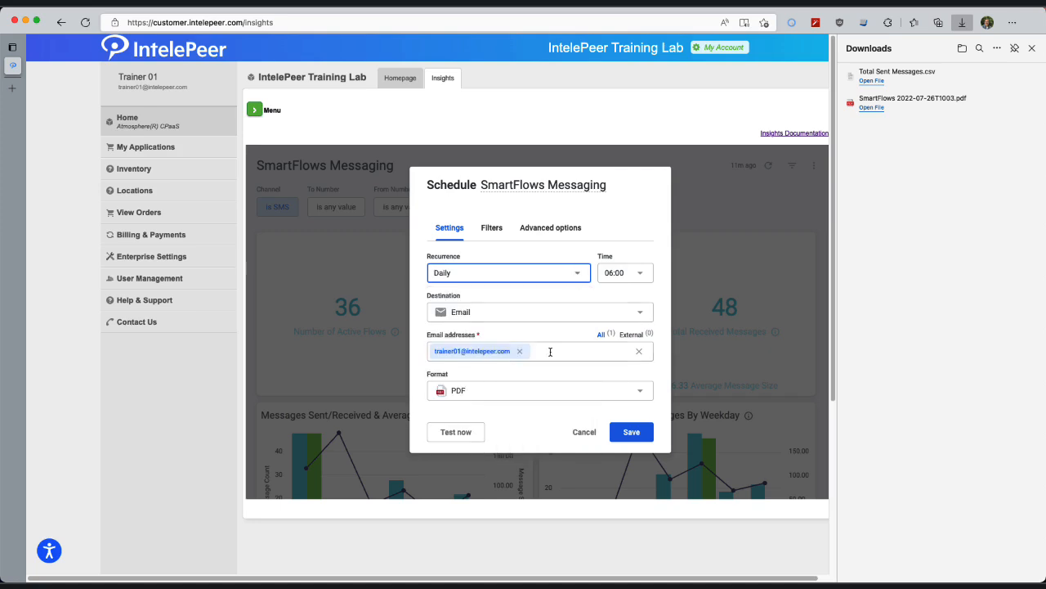
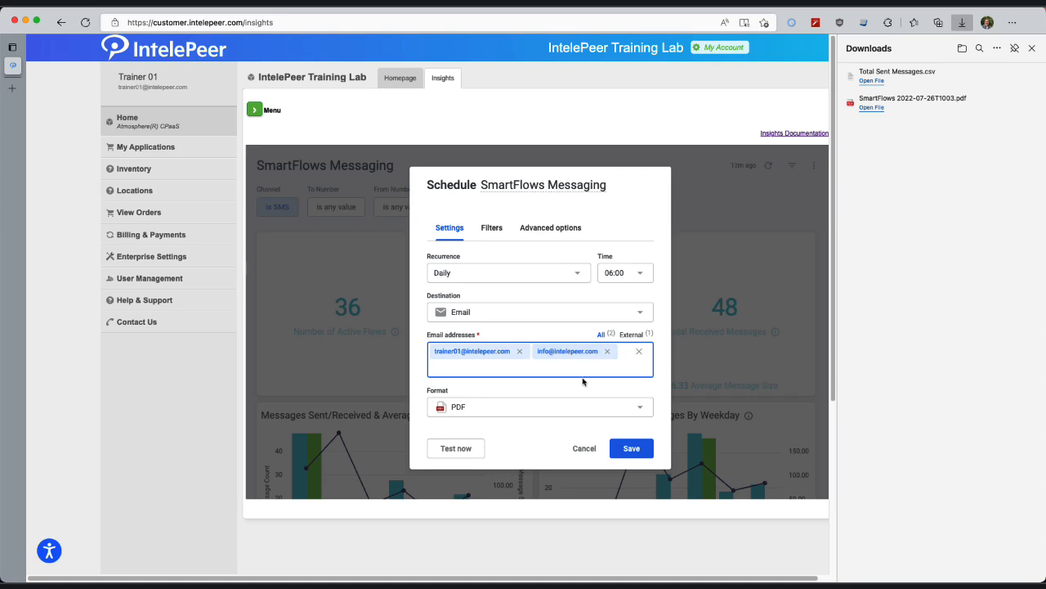
{"action": "mouse_move", "coordinate": [590, 429]}
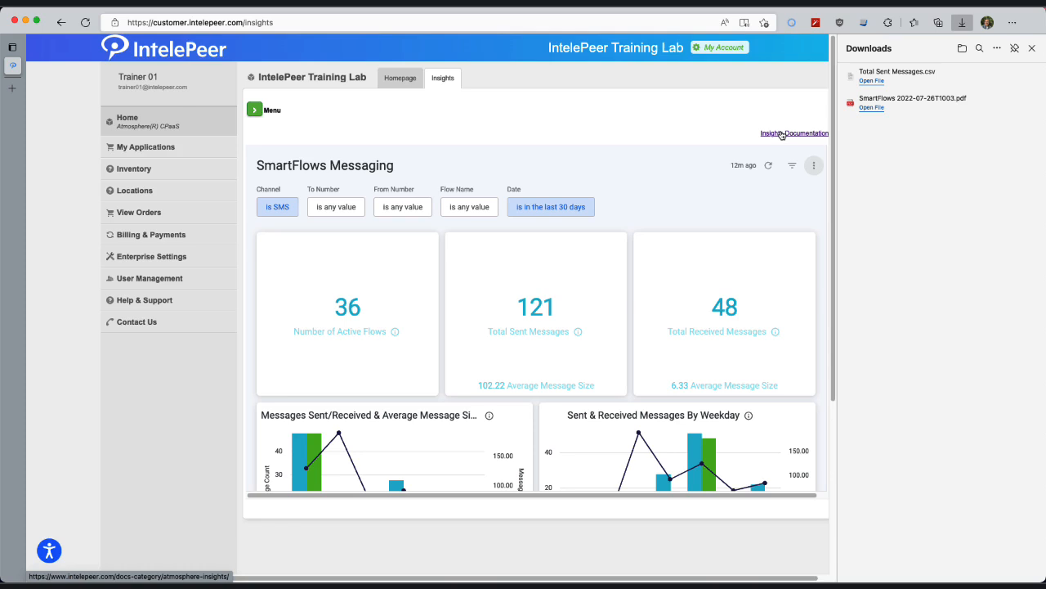
- Open the Atmosphere Insights Quick Start Guide and expand the Atmosphere Insights topics
{"action": "left_click", "coordinate": [795, 134]}
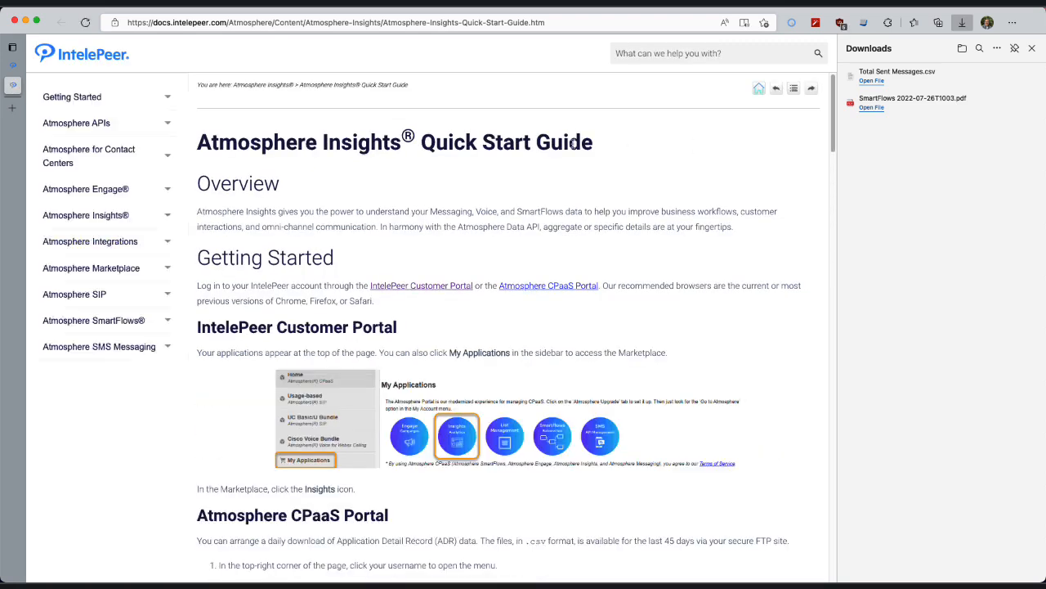
{"action": "left_click", "coordinate": [85, 215]}
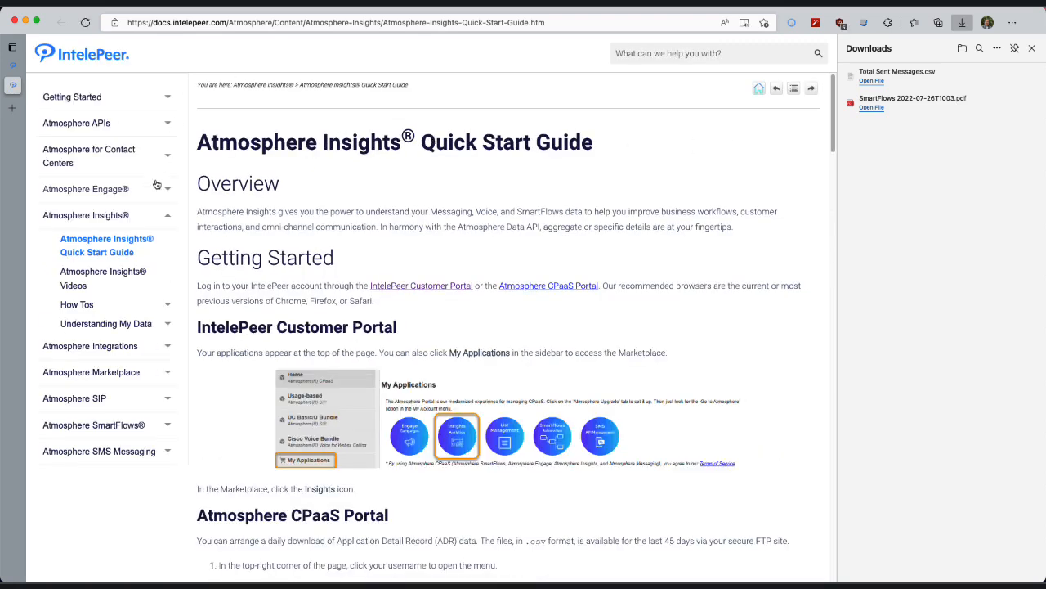
{"action": "mouse_move", "coordinate": [140, 312]}
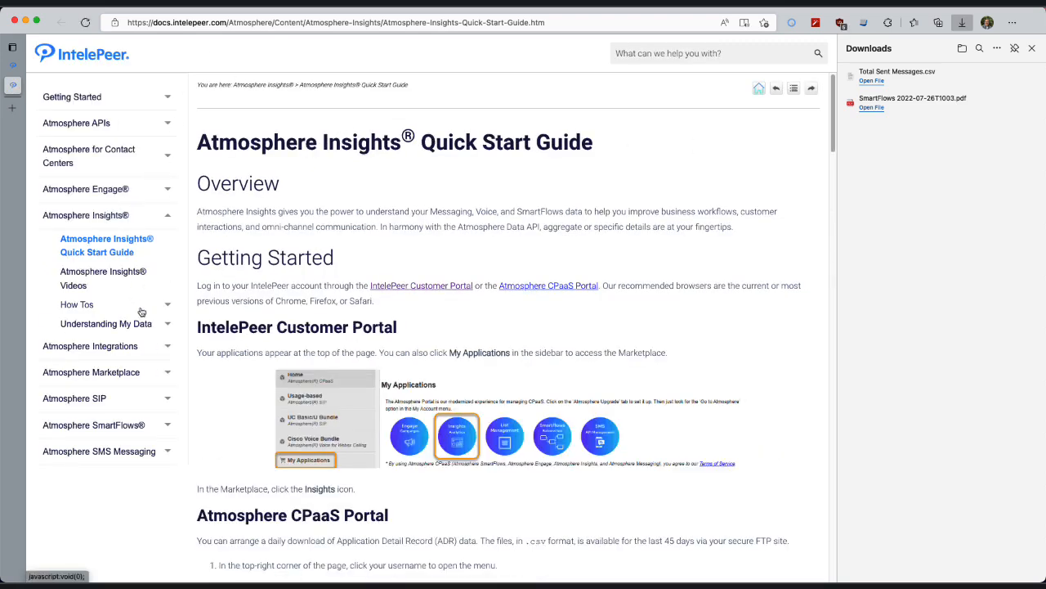